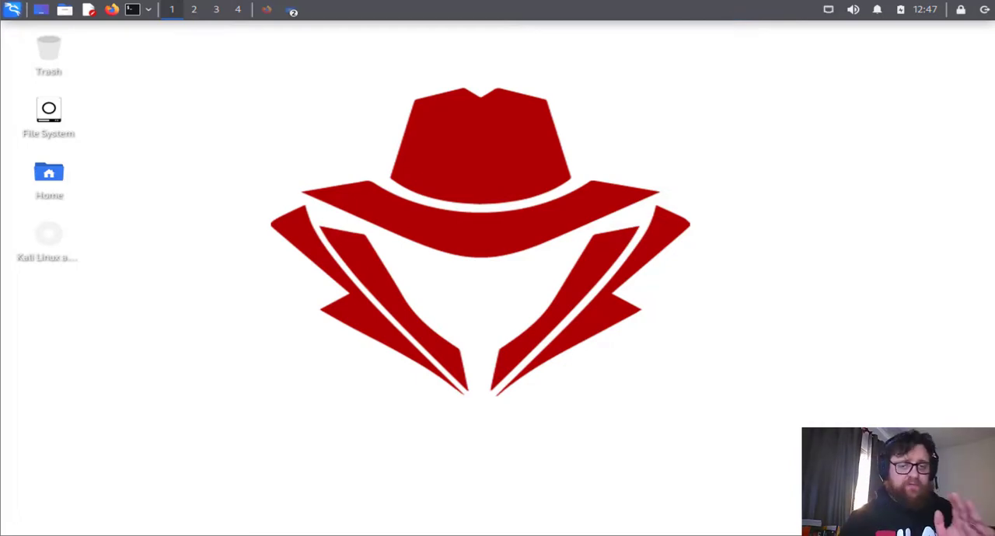
mouse_move(545, 272)
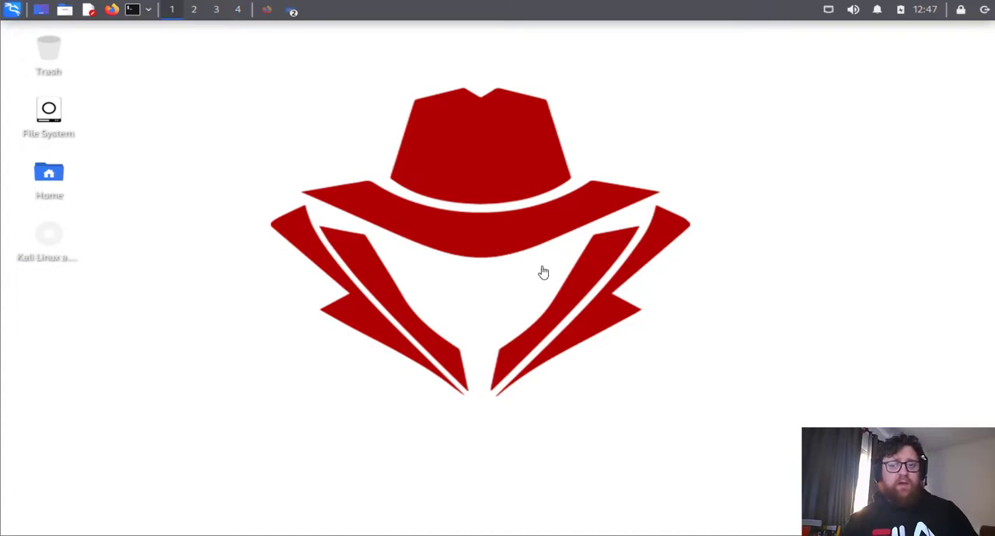
mouse_move(258, 202)
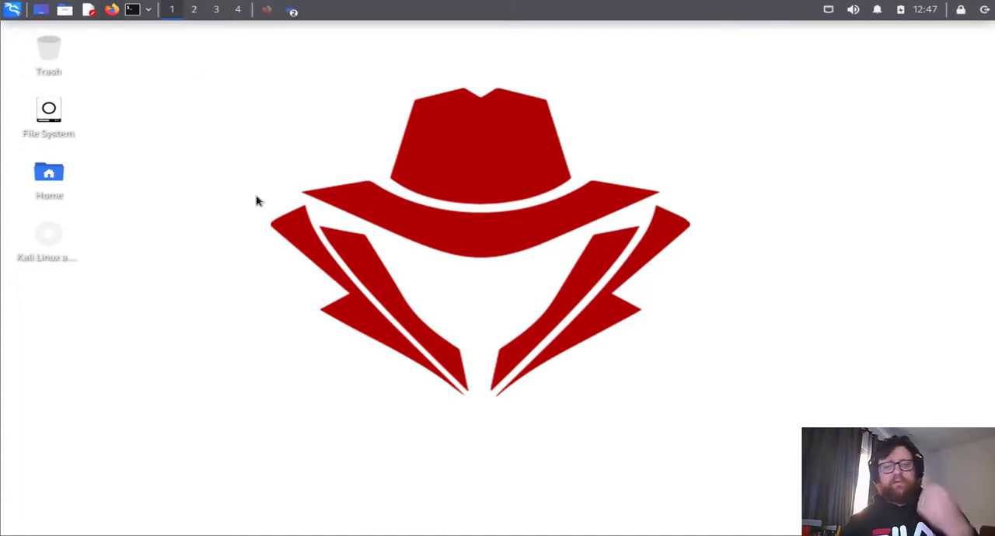
mouse_move(280, 125)
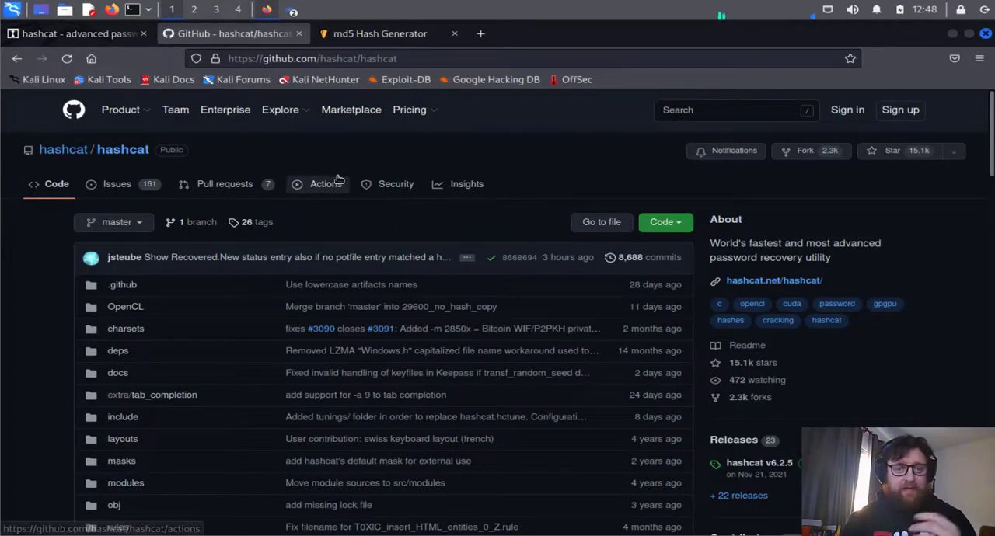
mouse_move(690, 226)
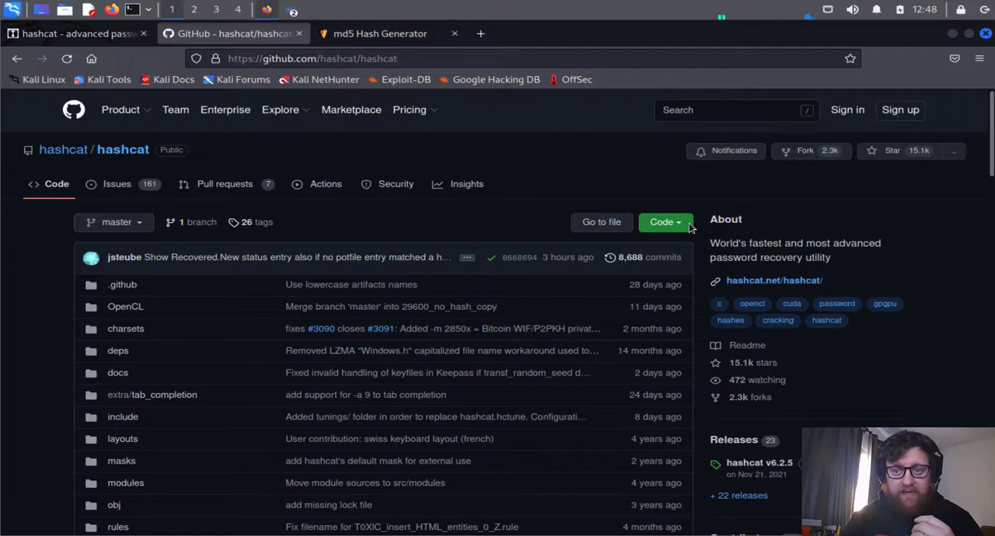
Step: Skim the hashcat GitHub README and follow the hashcat.net link to the official site
scroll(down, 3)
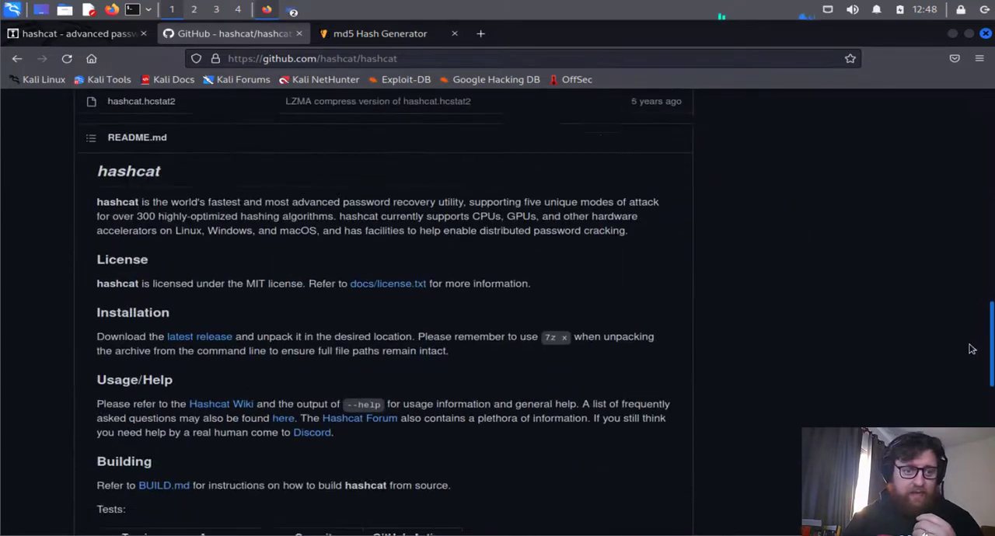
scroll(down, 3)
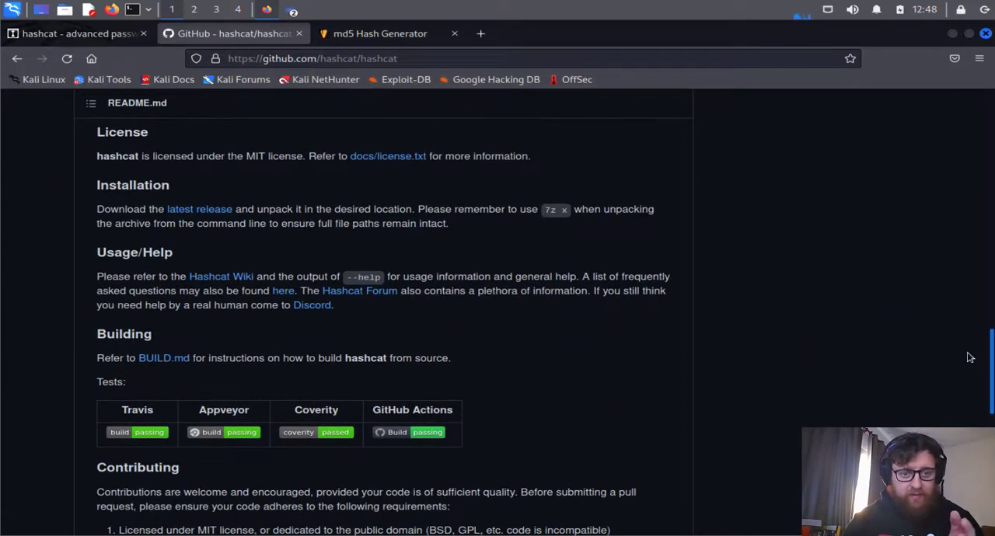
click(70, 34)
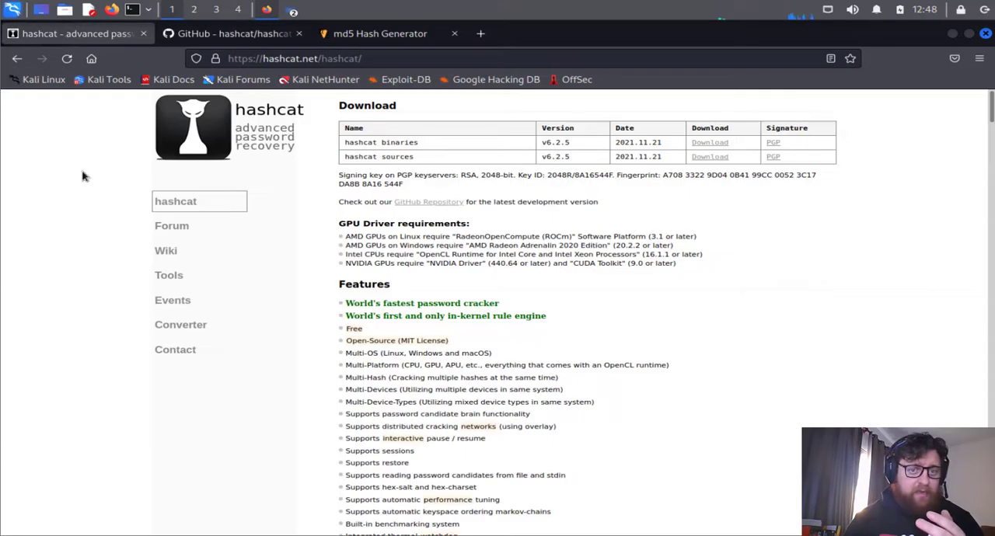
mouse_move(420, 205)
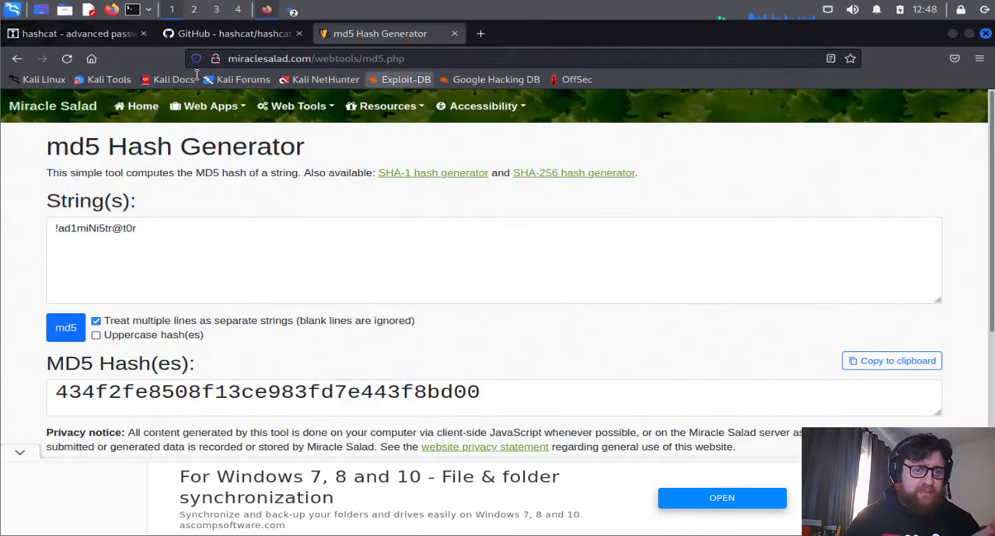
mouse_move(286, 258)
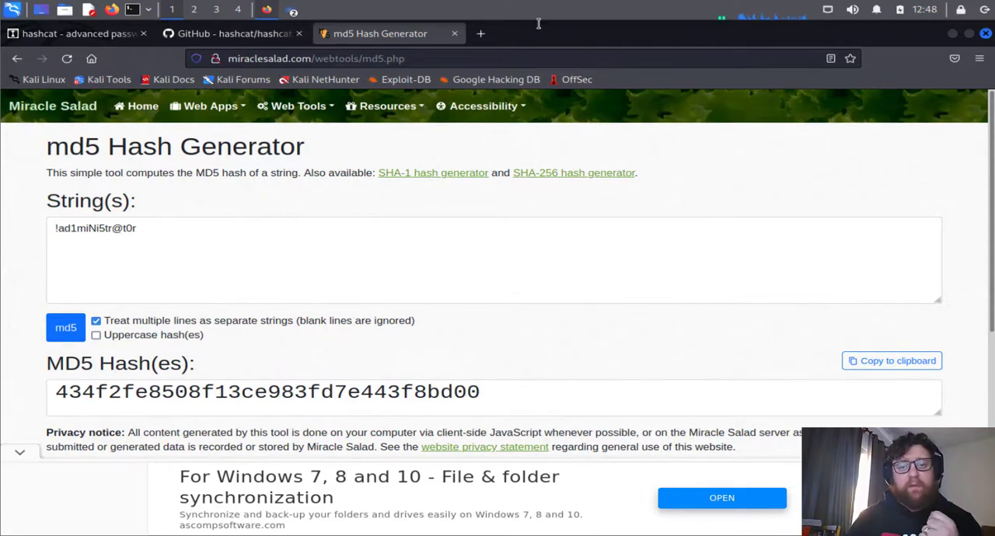
mouse_move(479, 34)
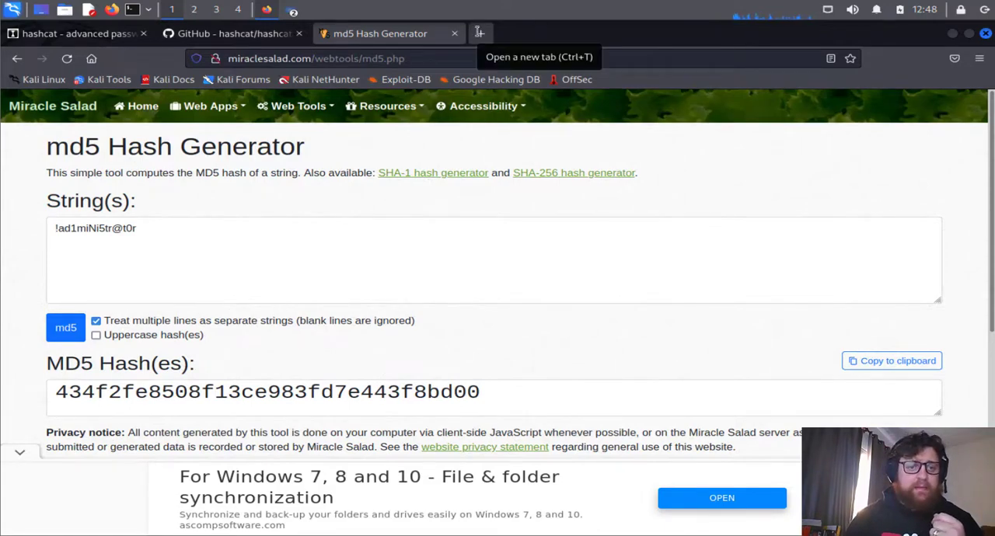
Step: Open a new blank Firefox tab beside the Miracle Salad md5 Hash Generator page
click(480, 33)
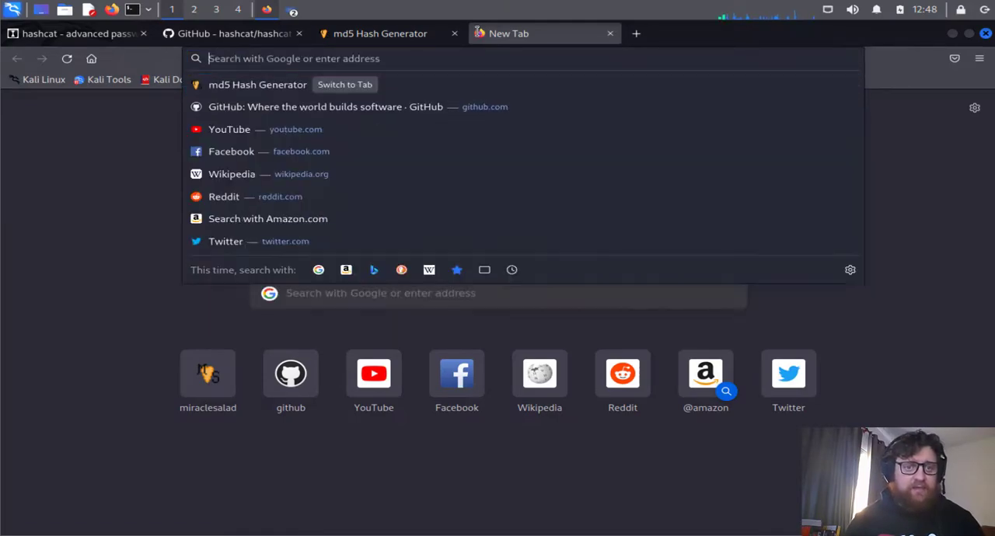
Step: Load the f00l.de homepage and look over its content
text(f00l.de)
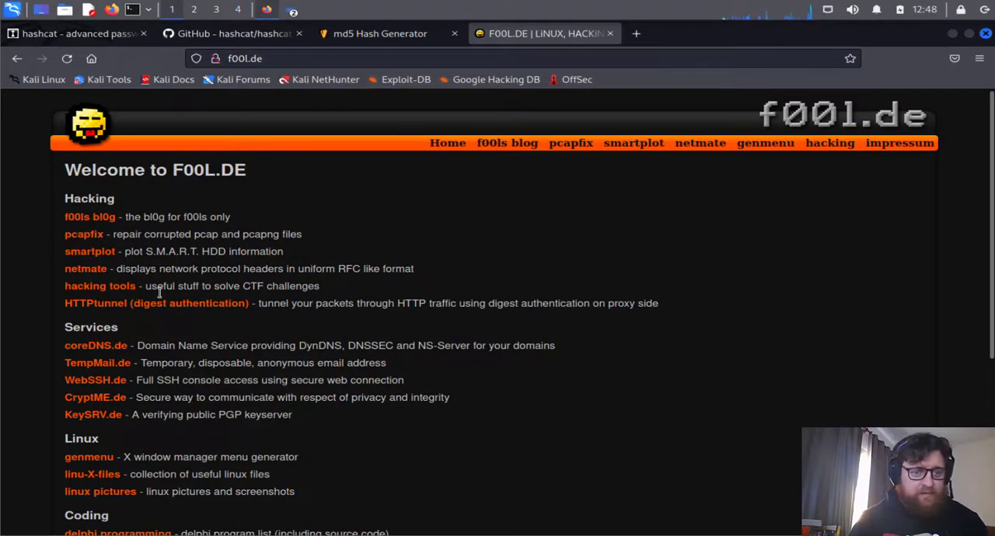
mouse_move(171, 395)
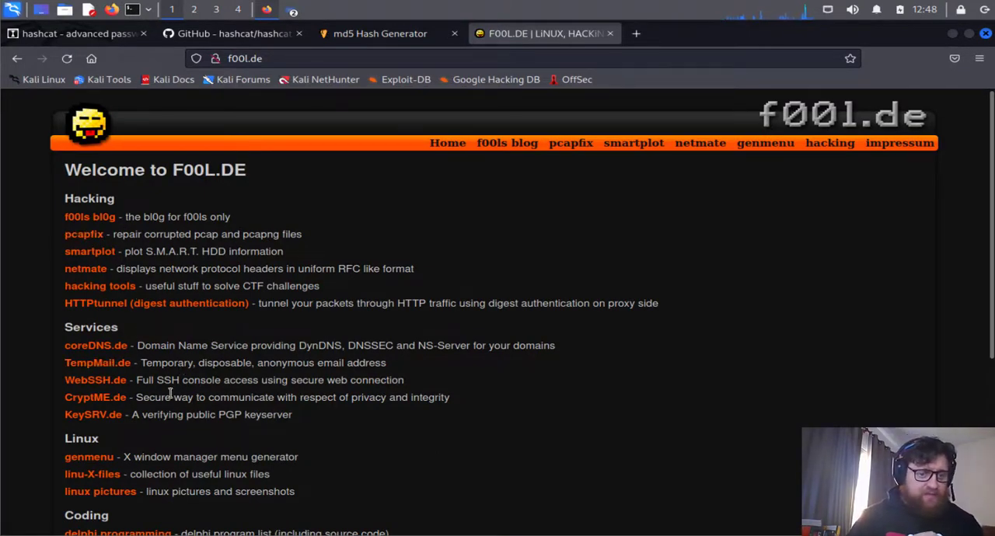
mouse_move(438, 188)
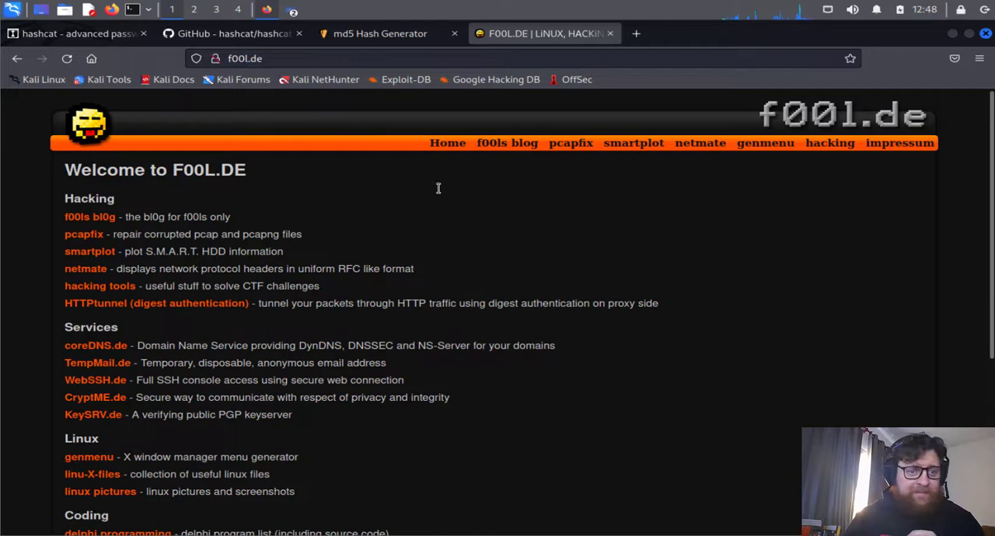
mouse_move(980, 162)
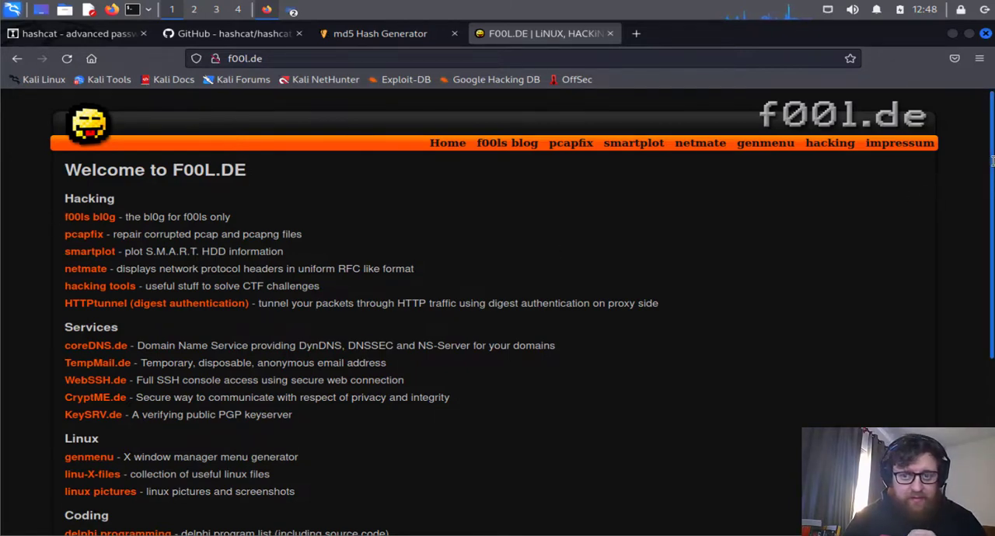
scroll(down, 3)
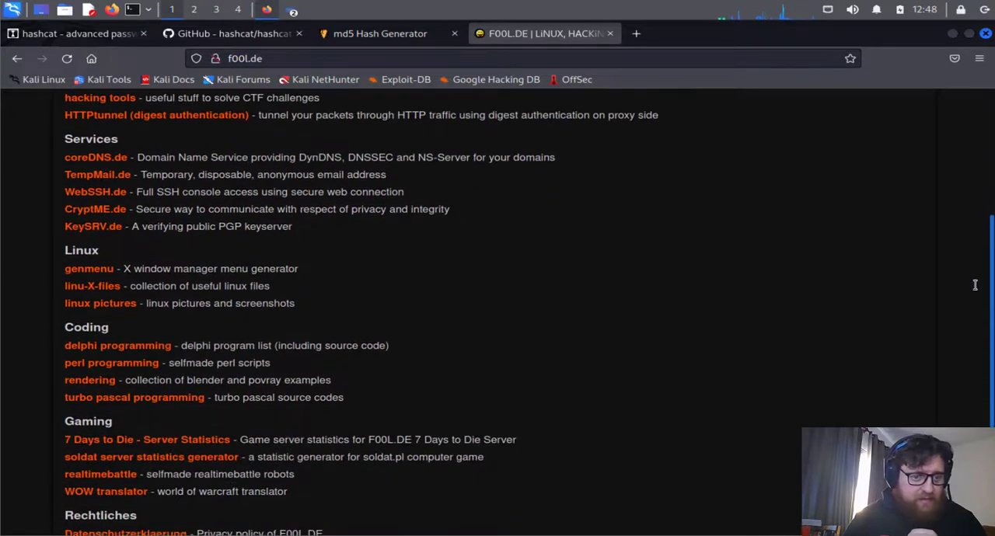
scroll(down, 3)
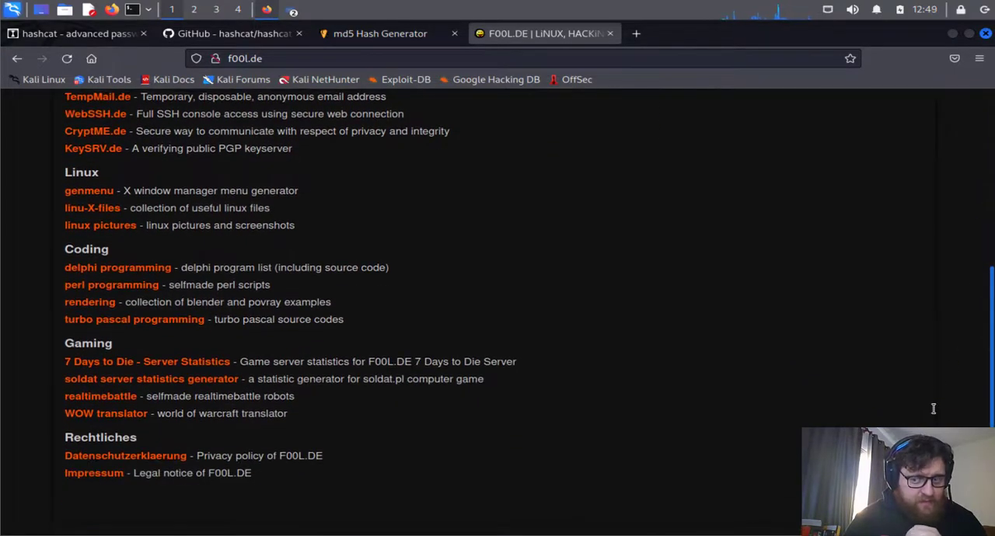
scroll(up, 3)
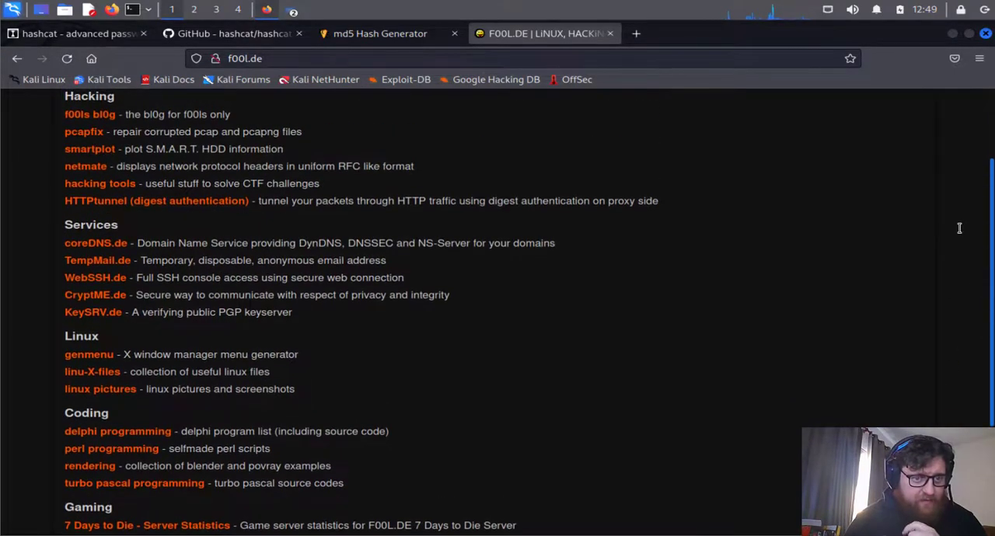
scroll(up, 3)
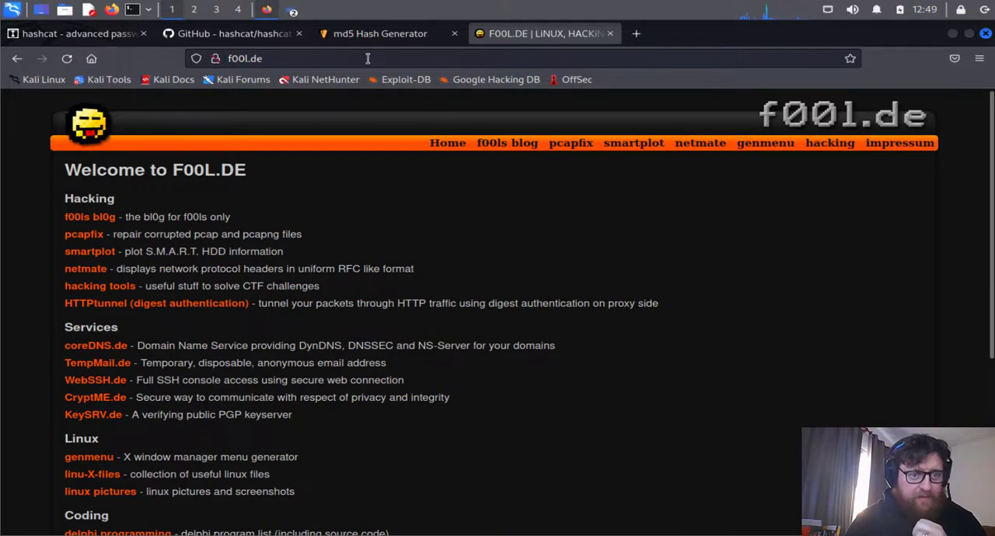
Step: Edit the address to f00l.de/hacking/ to reach the hacking tools page
click(367, 59)
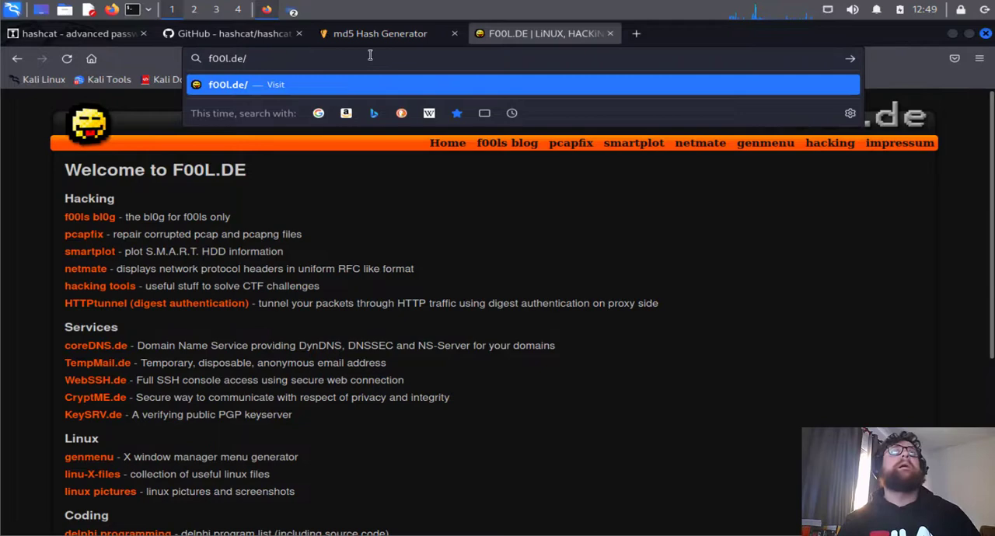
text(hacji)
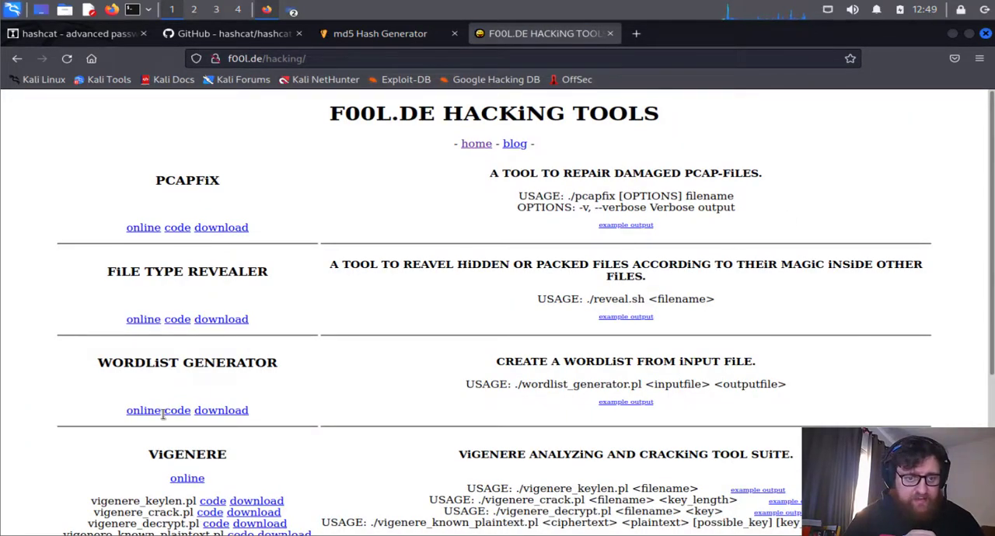
mouse_move(149, 410)
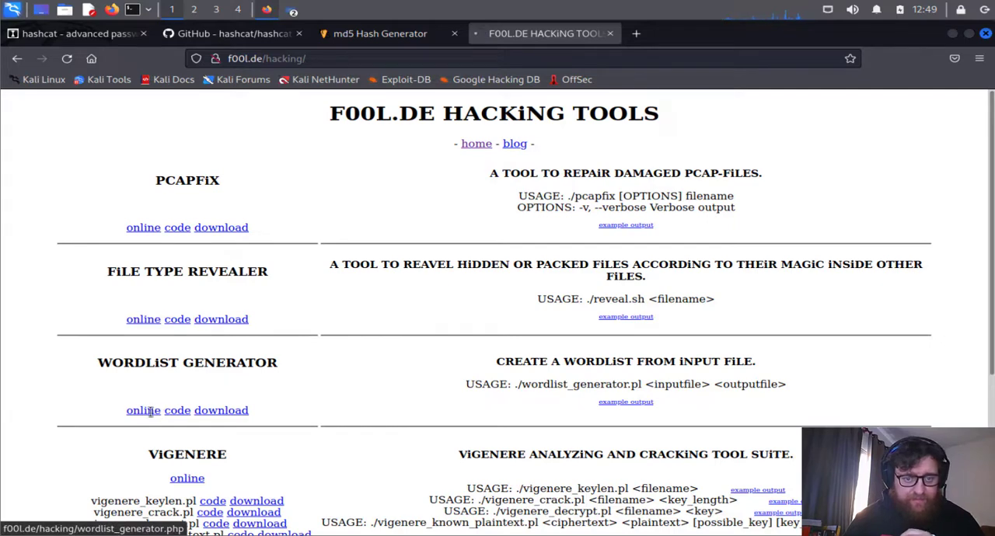
Step: Open the online Wordlist Generator tool, then close its tab
click(144, 410)
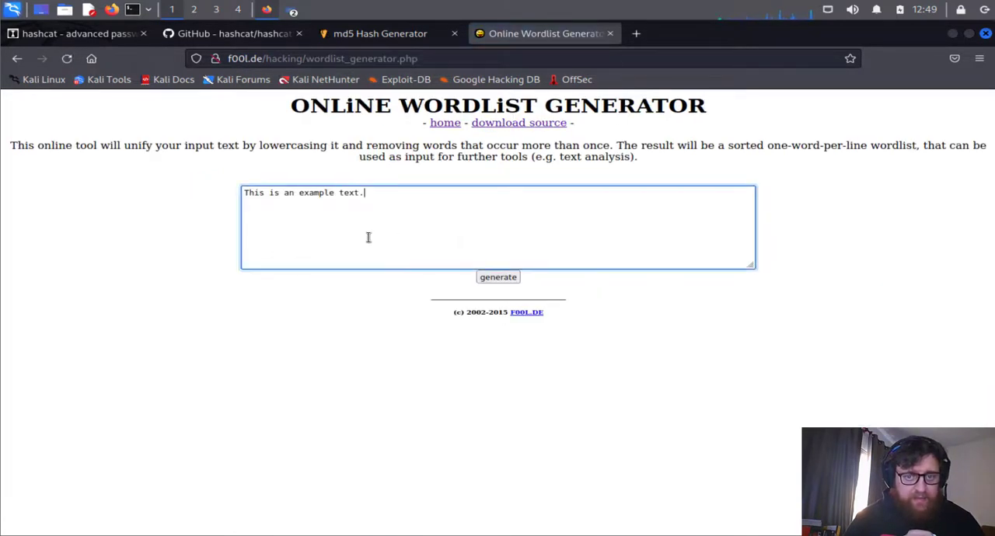
key(ctrl+a)
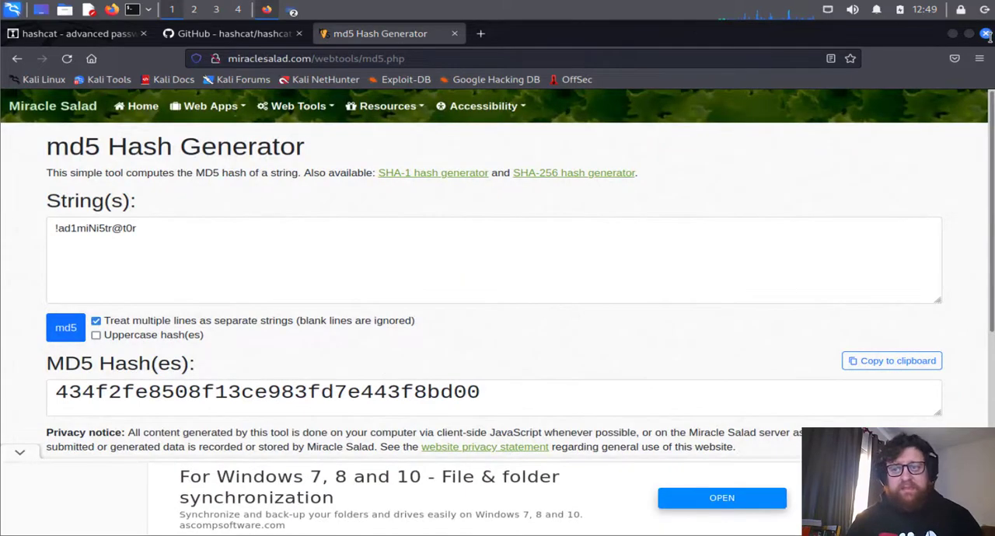
Step: Quit Firefox, confirming Close tabs, and launch QTerminal from the taskbar
click(986, 34)
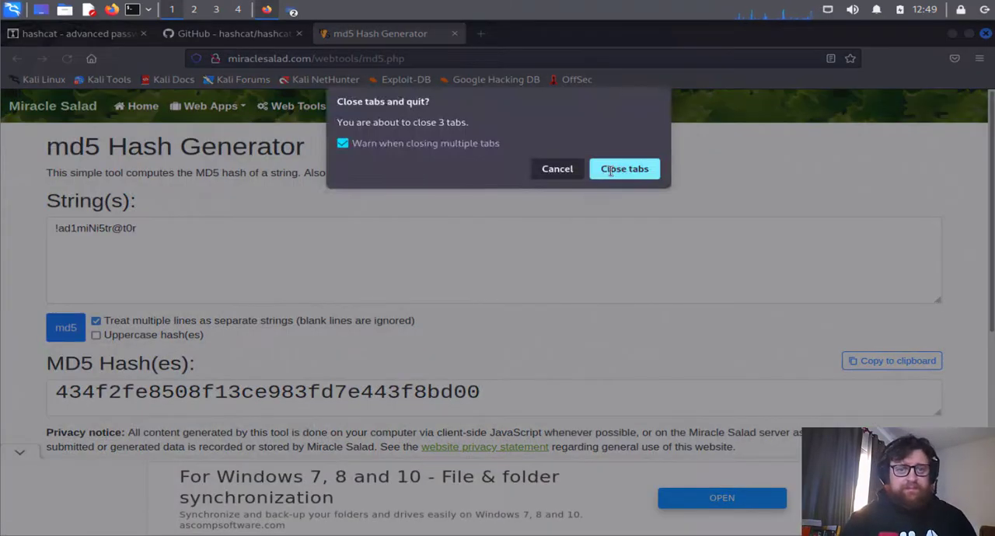
click(625, 168)
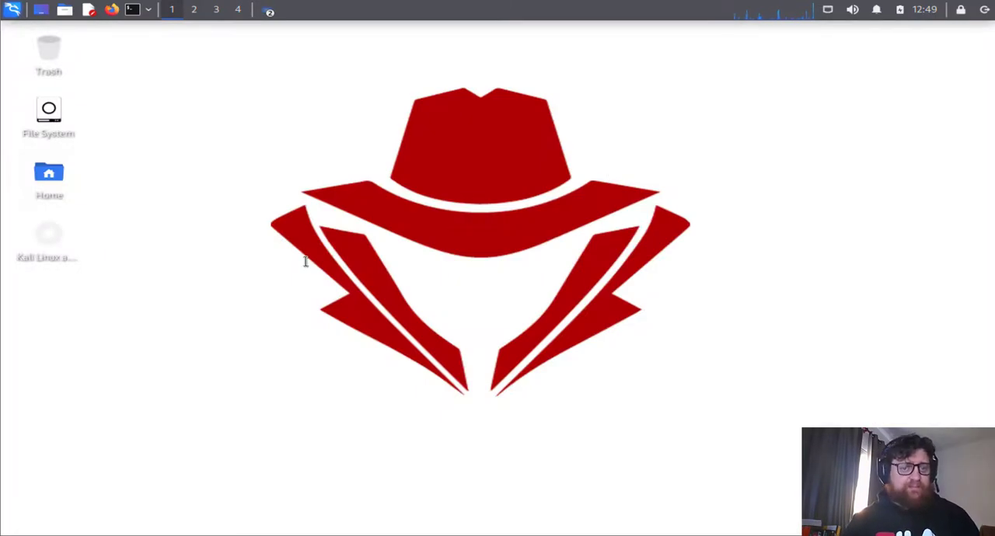
click(137, 9)
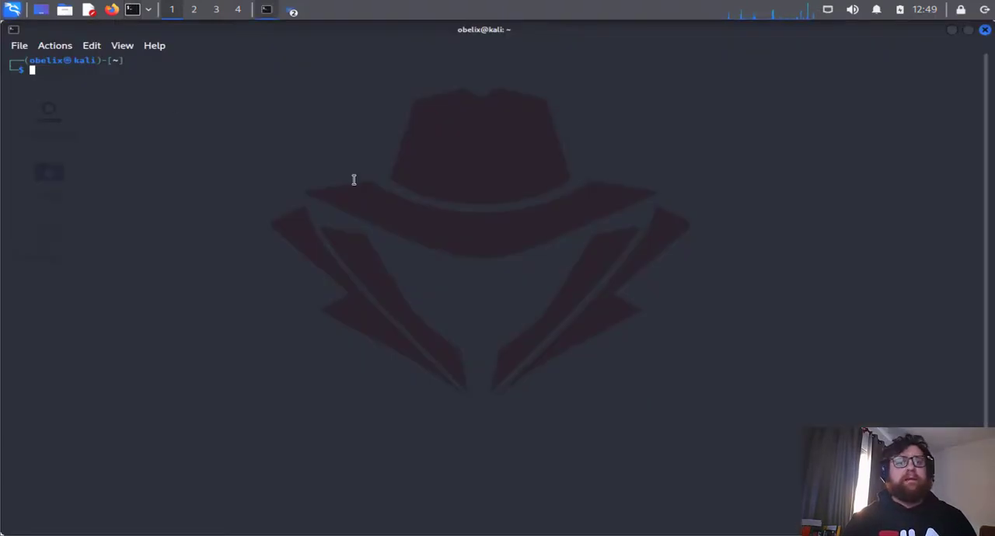
Step: In QTerminal Preferences set the font to Fira Code 16 pt and apply it
click(17, 43)
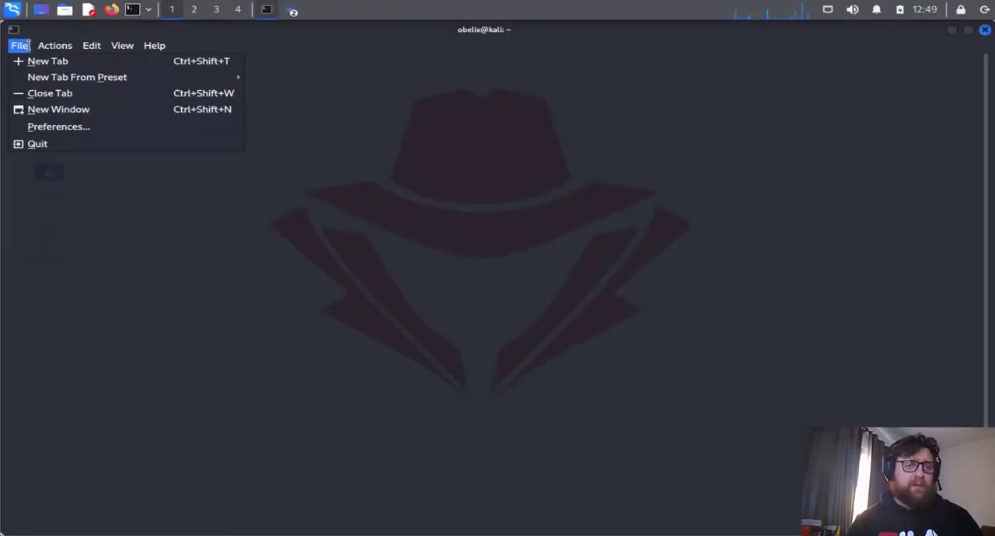
click(58, 126)
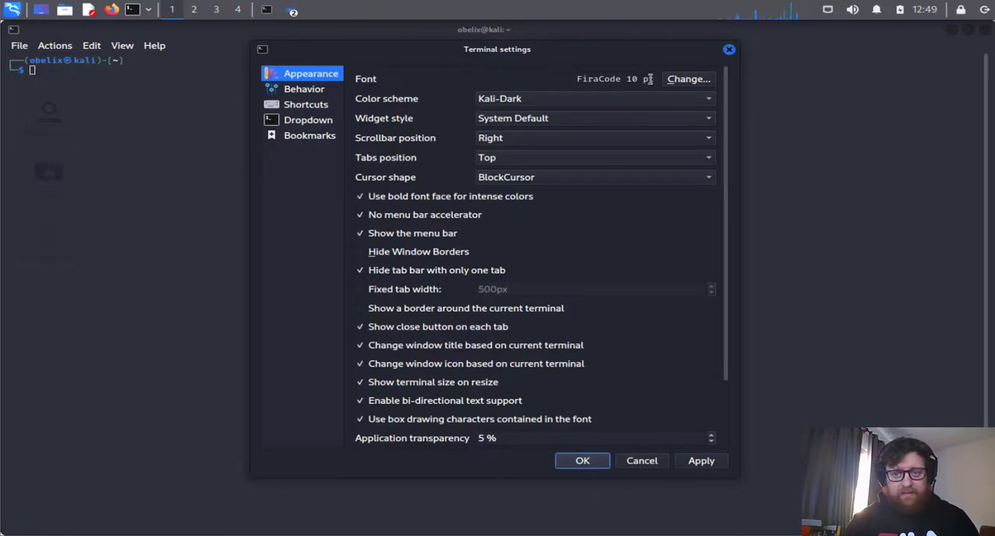
click(688, 78)
text(1)
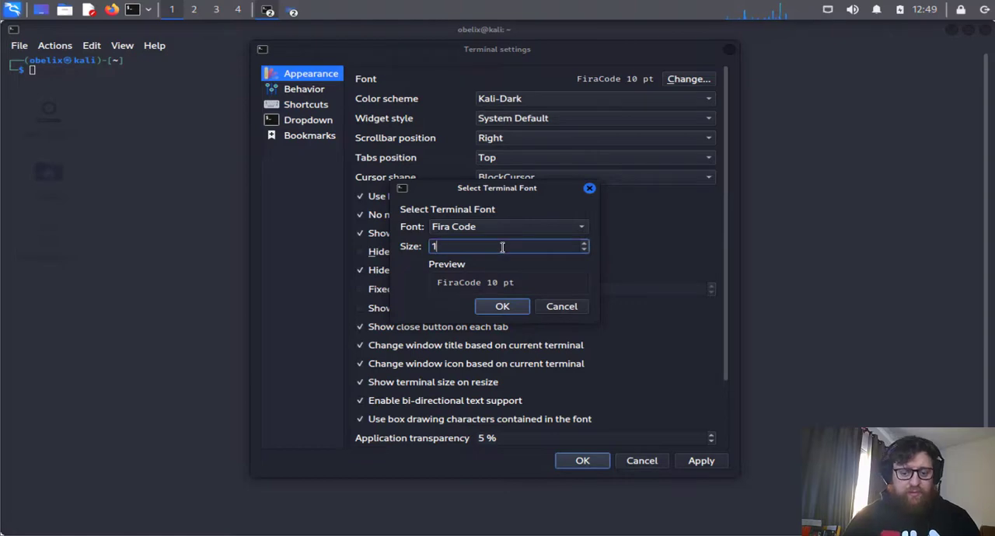
click(501, 306)
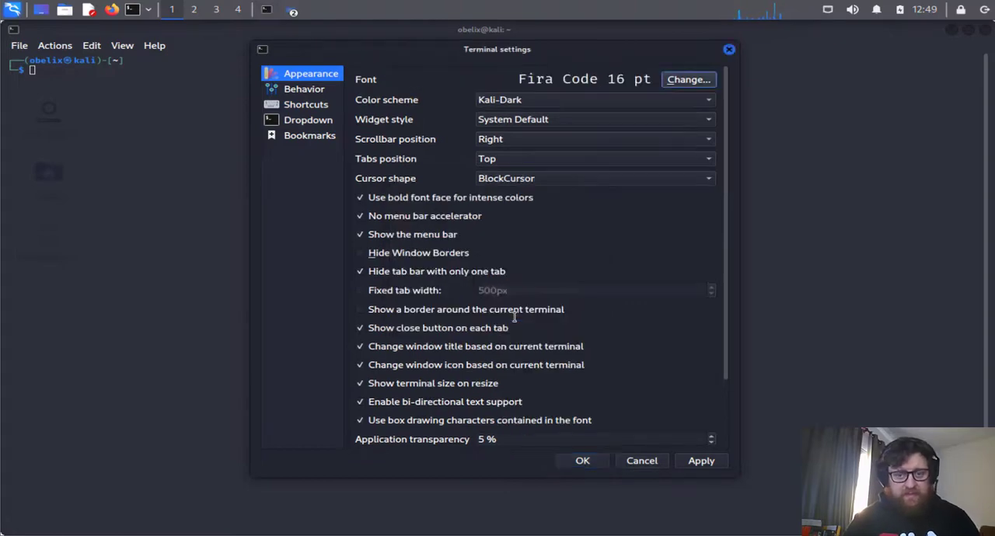
click(702, 460)
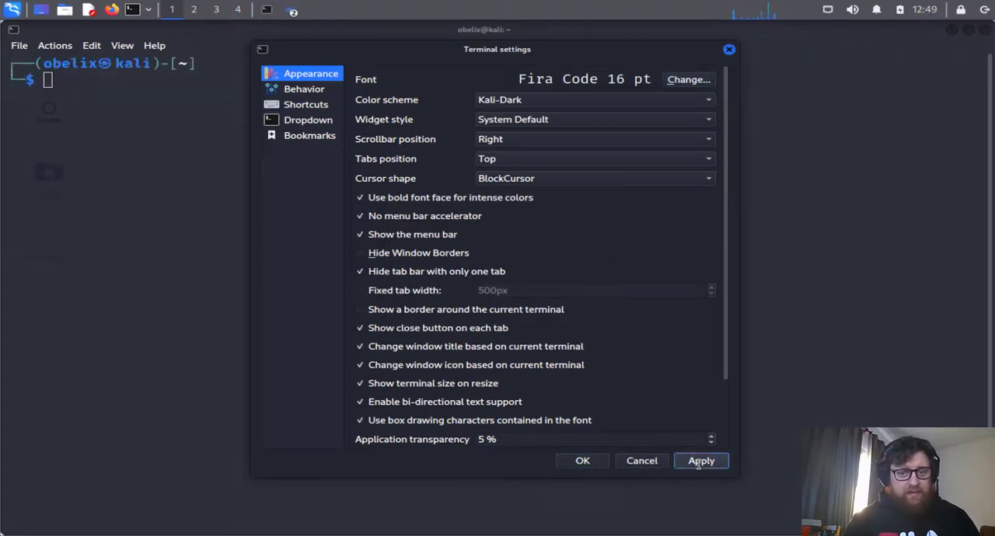
click(701, 460)
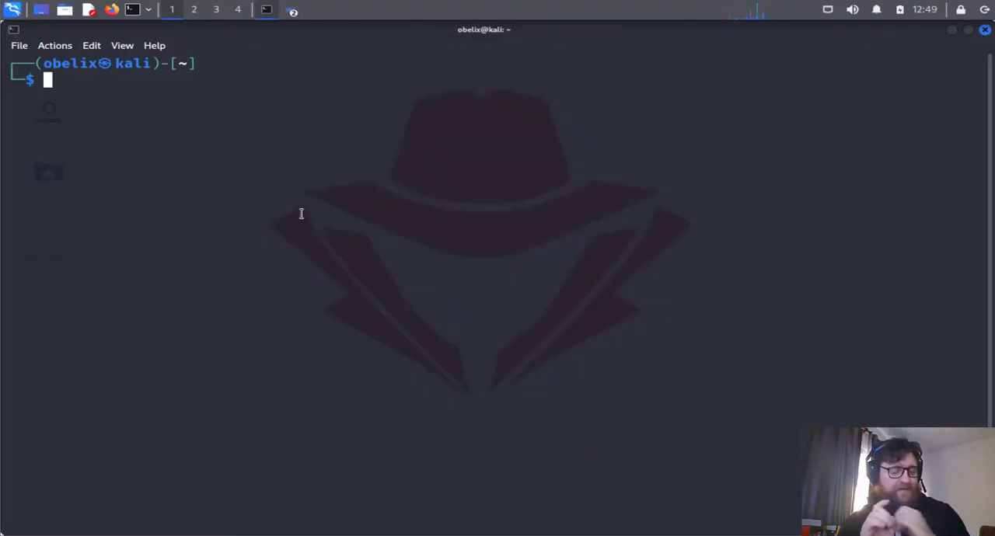
Step: Run hashcat --help and read down through the options to the Basic Examples section
text(hashcat --)
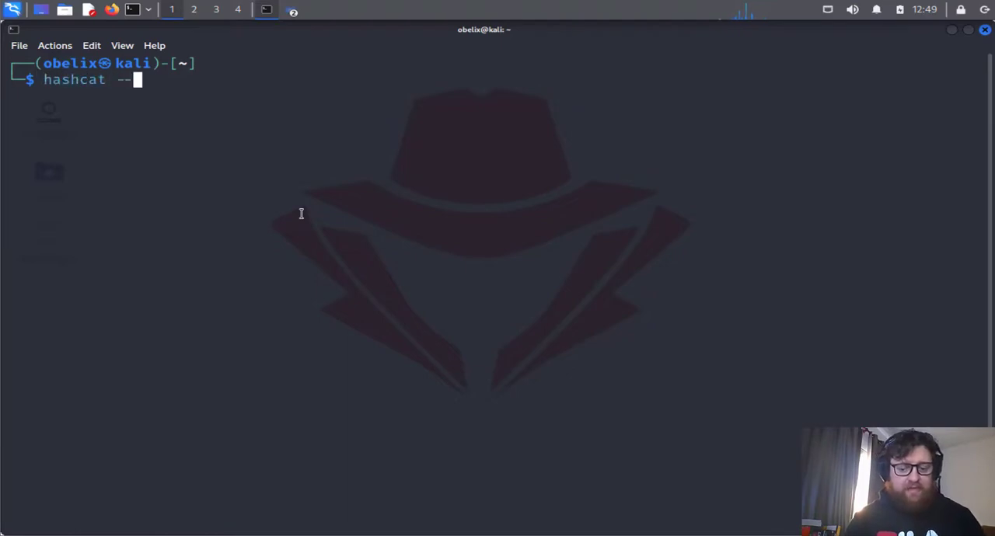
text(help)
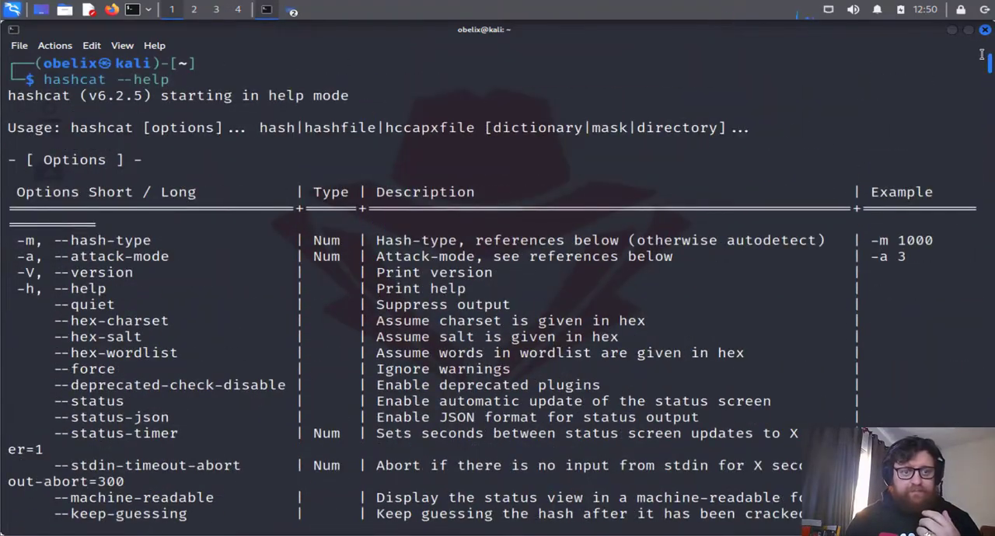
double_click(83, 240)
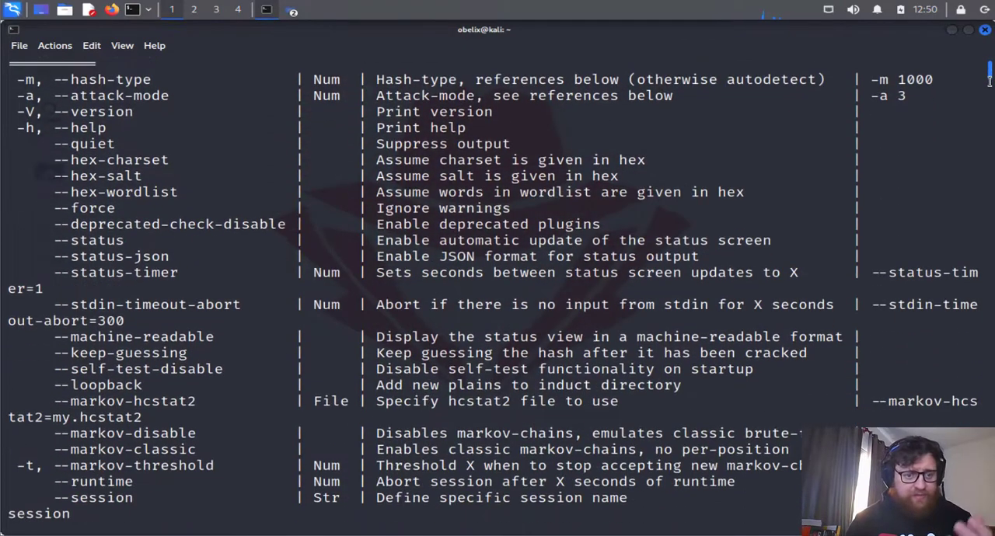
scroll(down, 3)
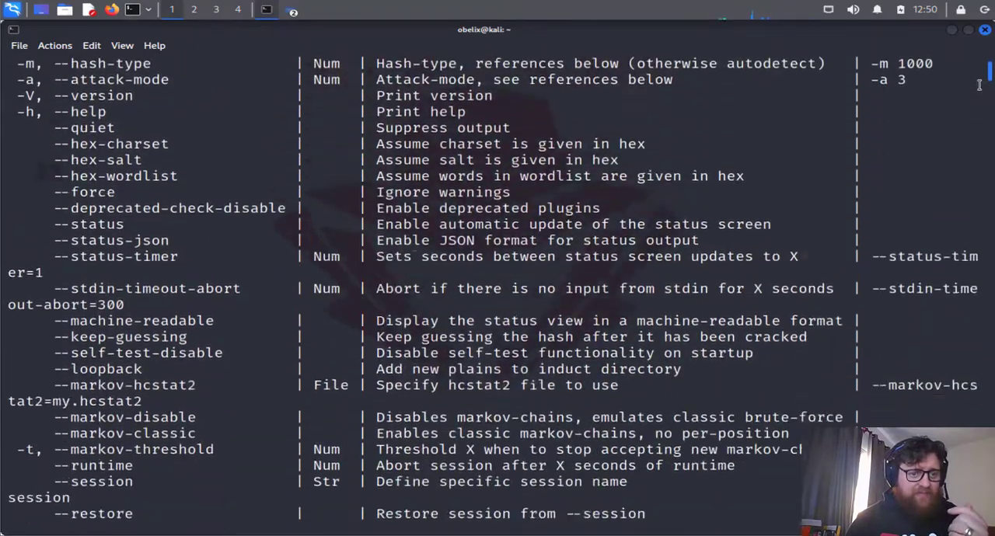
scroll(down, 3)
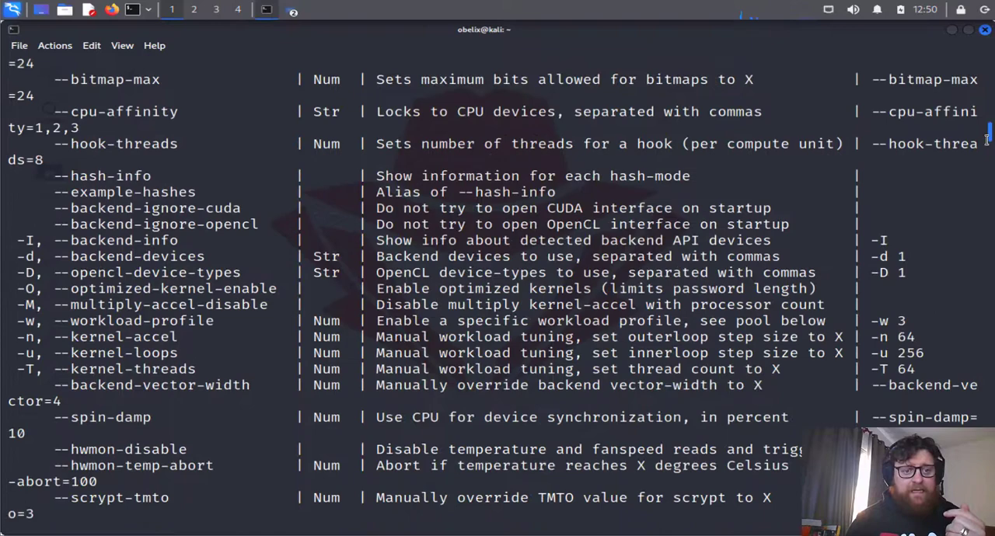
double_click(139, 257)
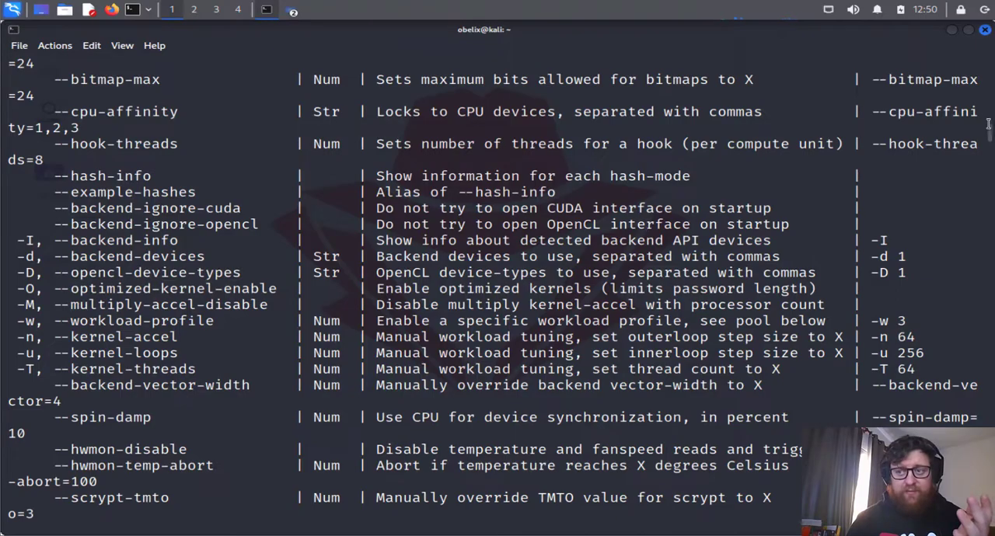
scroll(down, 3)
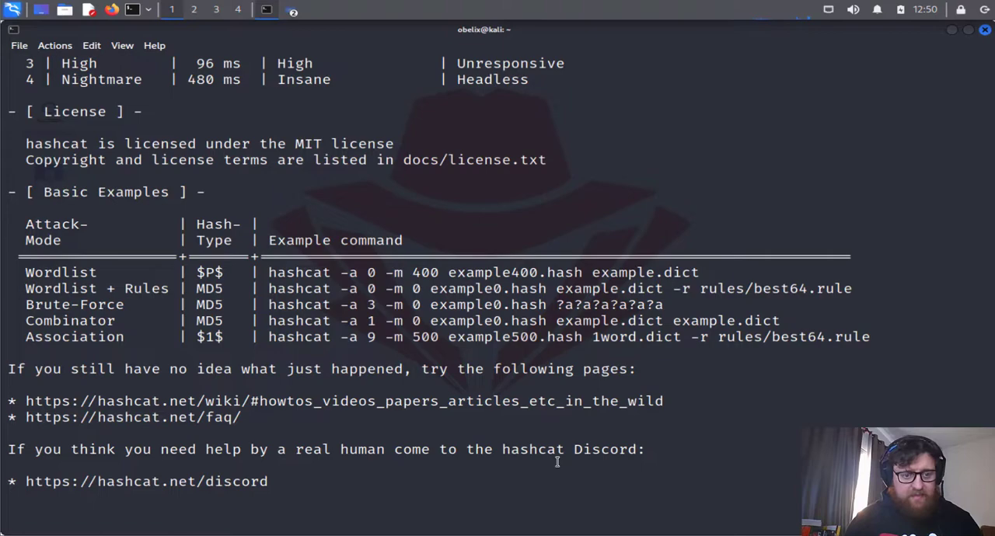
text(q)
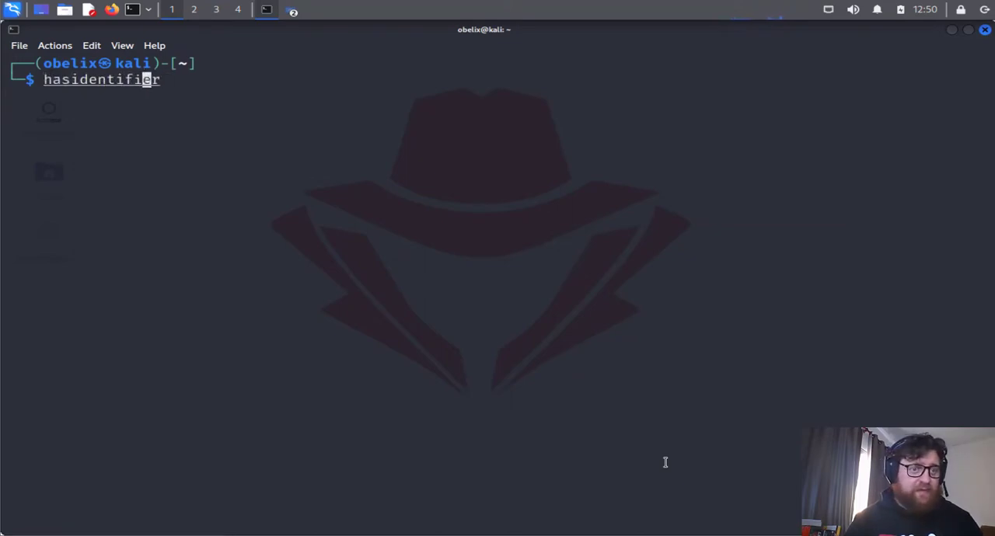
Step: Start hash-identifier in the terminal so it waits at its HASH prompt
text(hash-identifier)
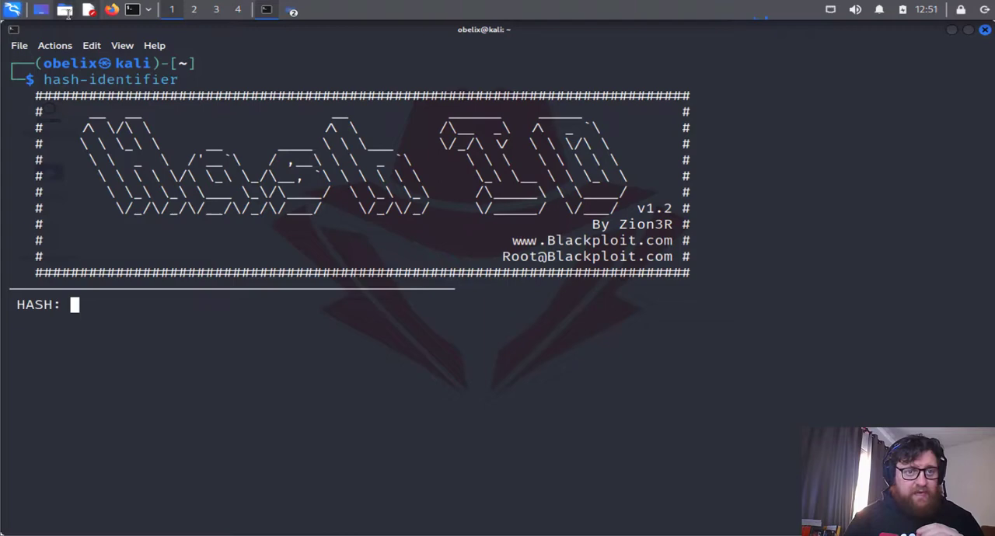
Step: Open hashes.txt from Documents and select its last hash for copying
click(270, 10)
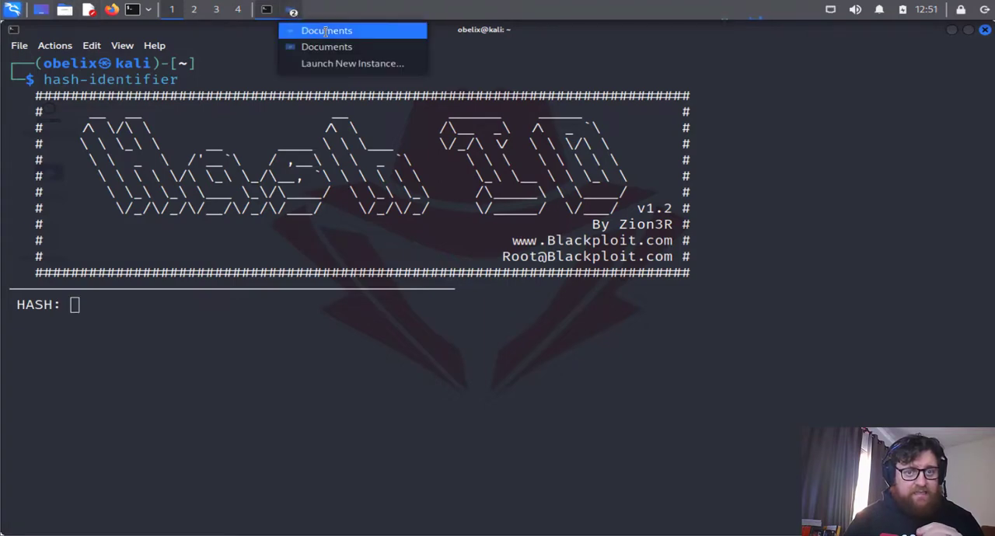
click(324, 31)
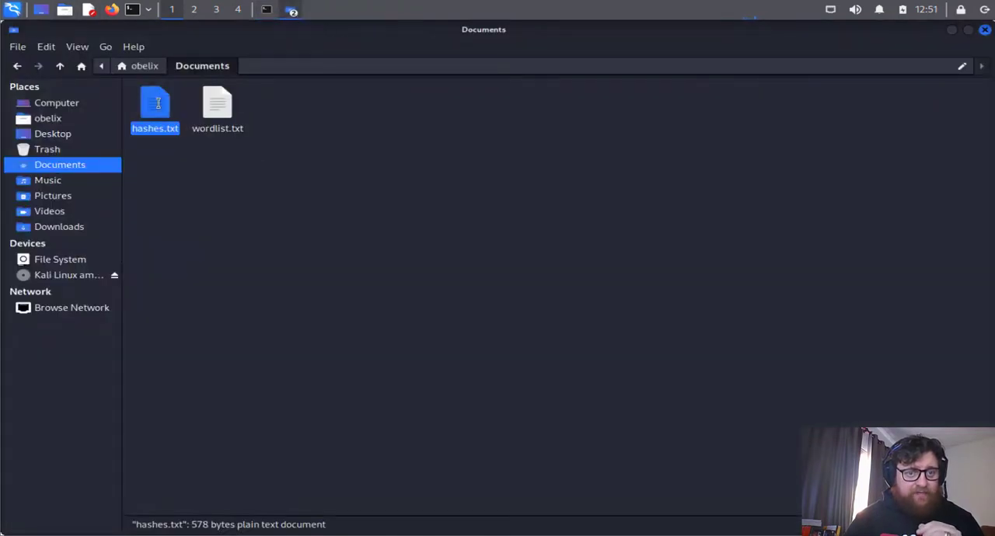
double_click(155, 109)
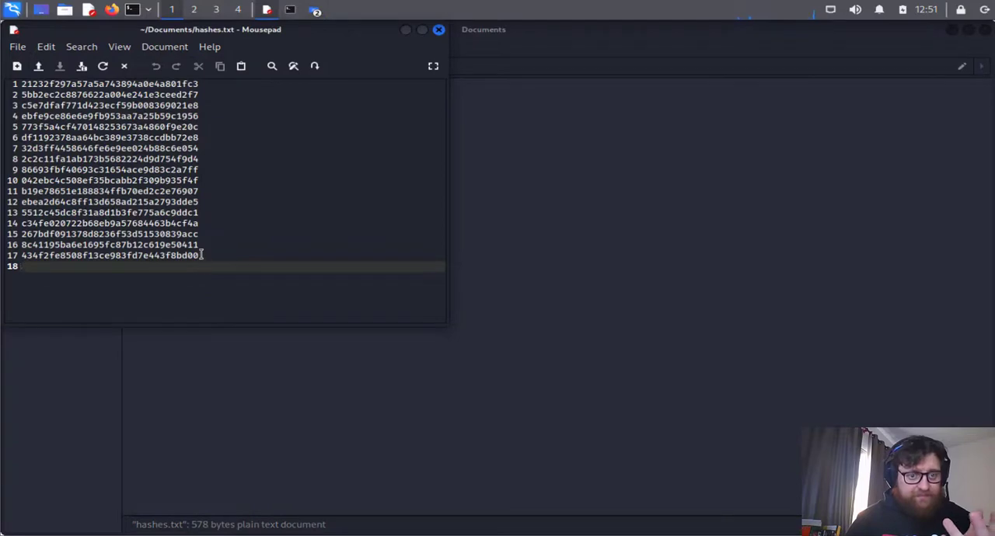
triple_click(109, 255)
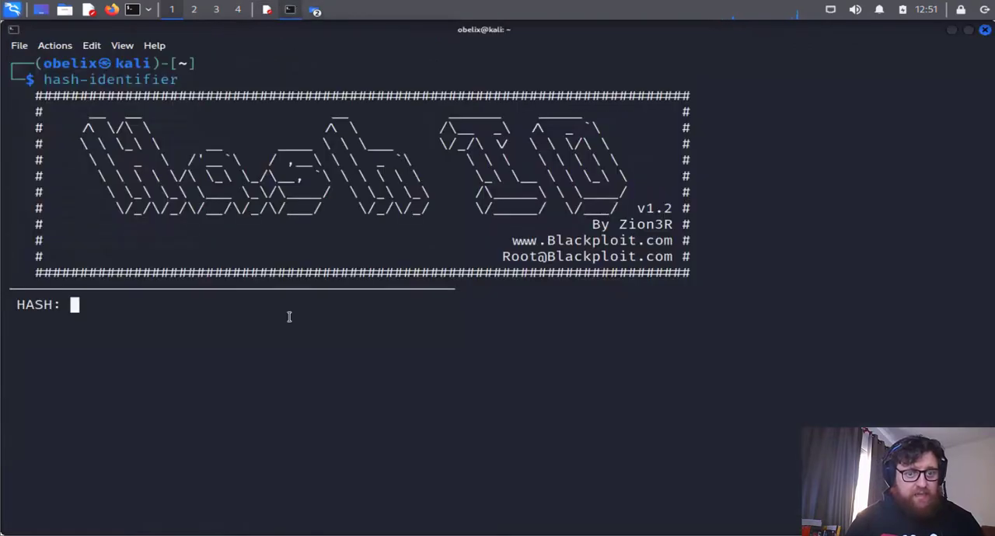
mouse_move(333, 327)
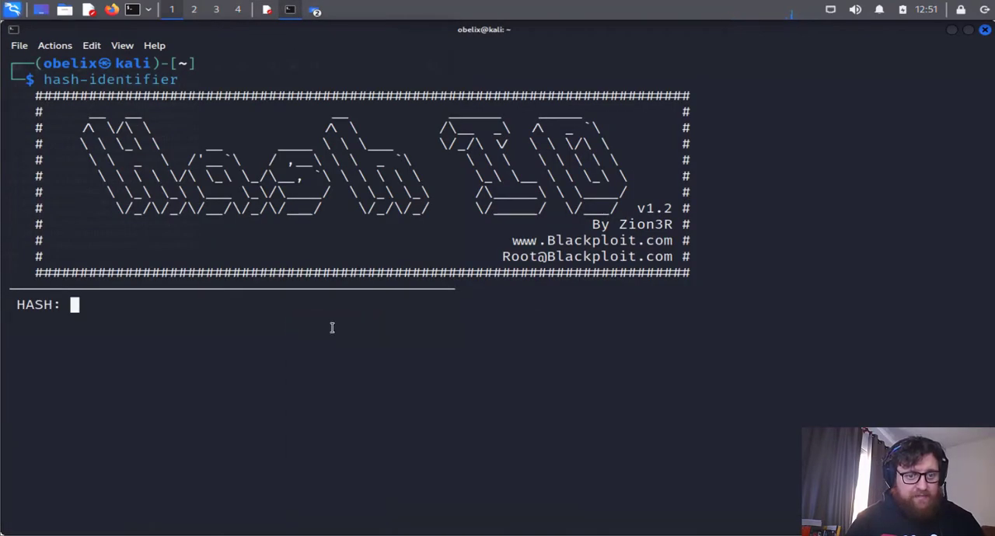
Step: Paste hash 434f2fe8508f13ce983fd7e443f8bd00 into hash-identifier, which reports MD5 as most likely
right_click(333, 326)
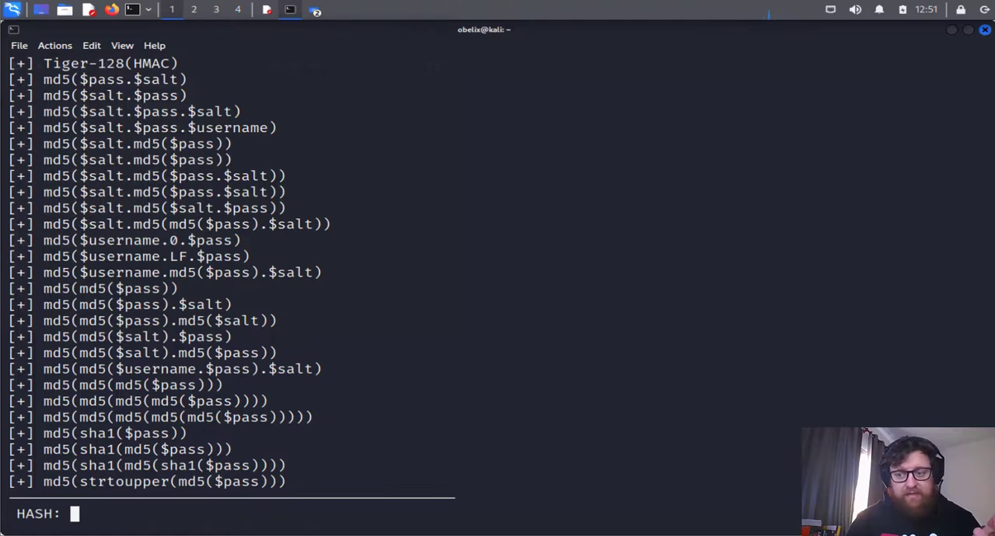
text(434f2fe8508f13ce983fd7e443f8bd00)
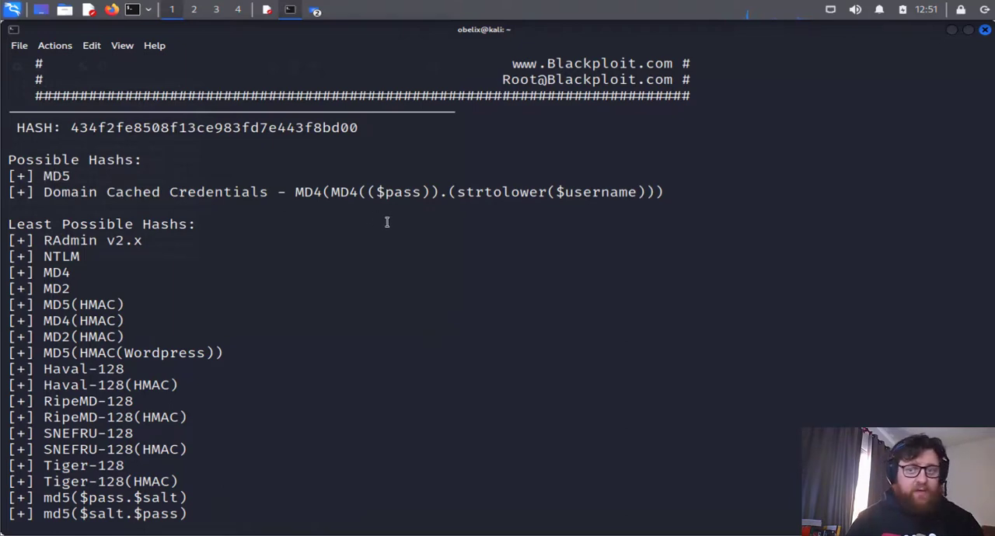
mouse_move(523, 299)
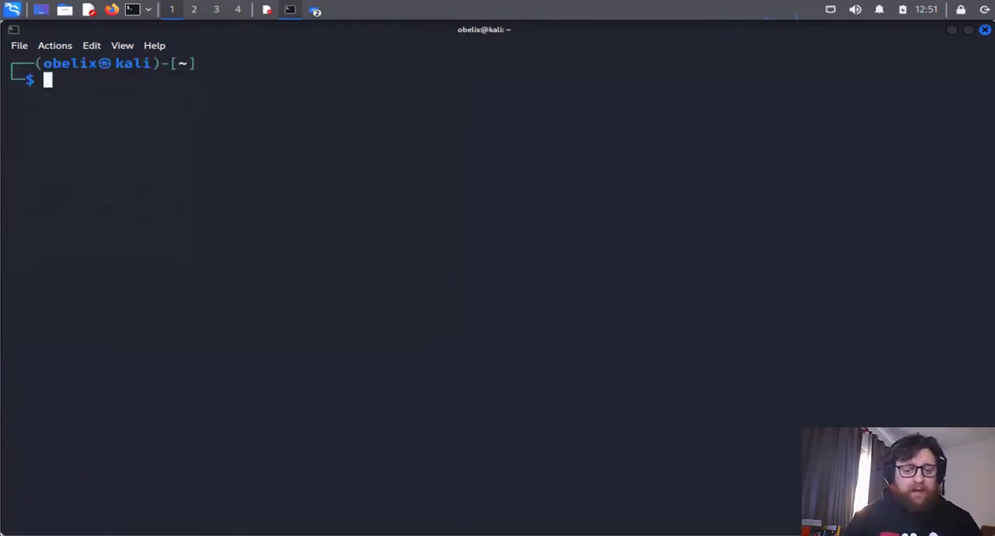
mouse_move(541, 235)
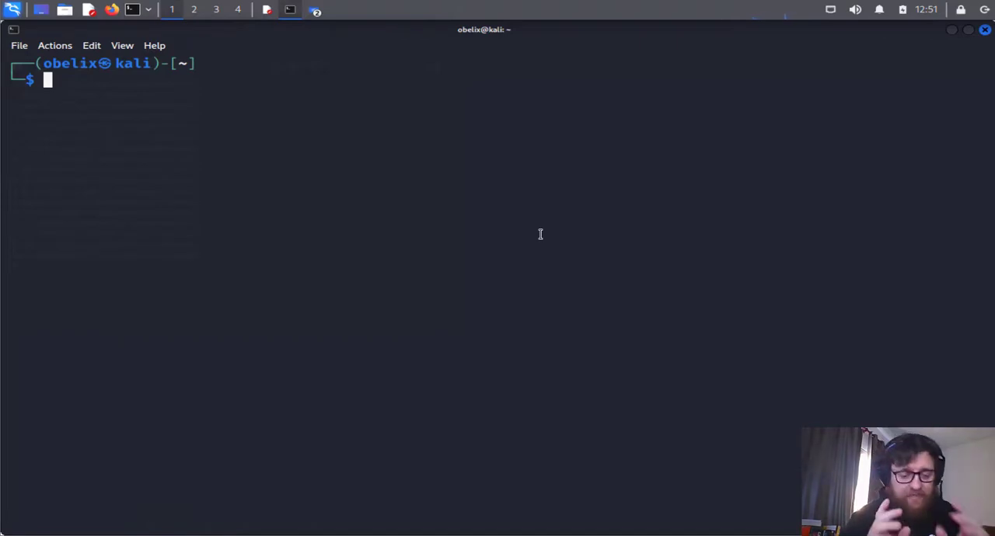
Step: Compose the hashcat command with -m 0 -a 0 -D 1 --show options
text(hash-identifier)
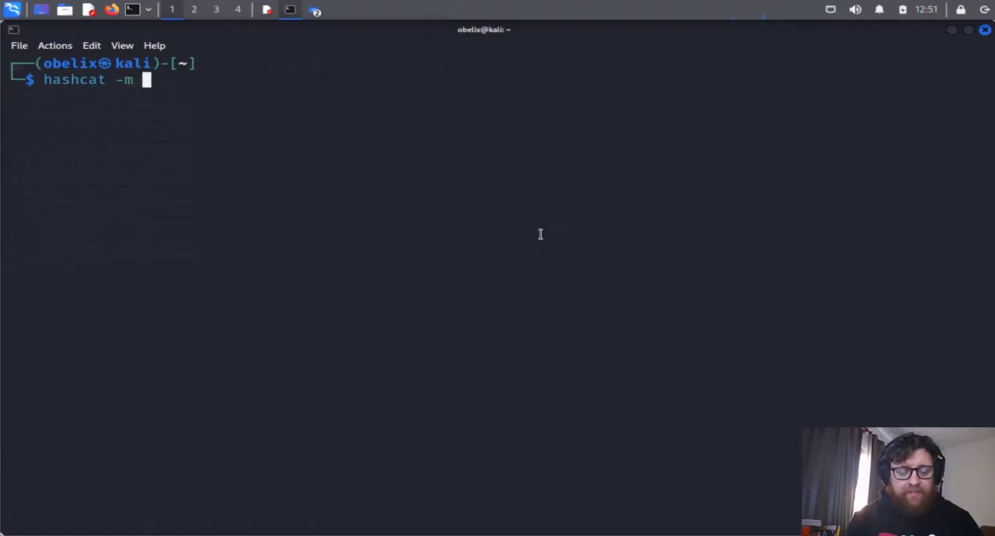
text(0)
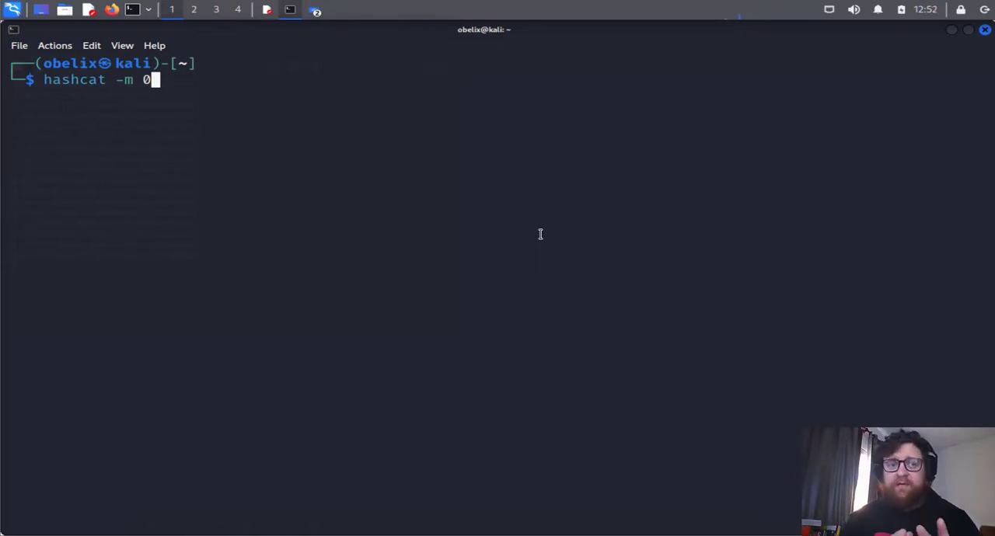
text(-a)
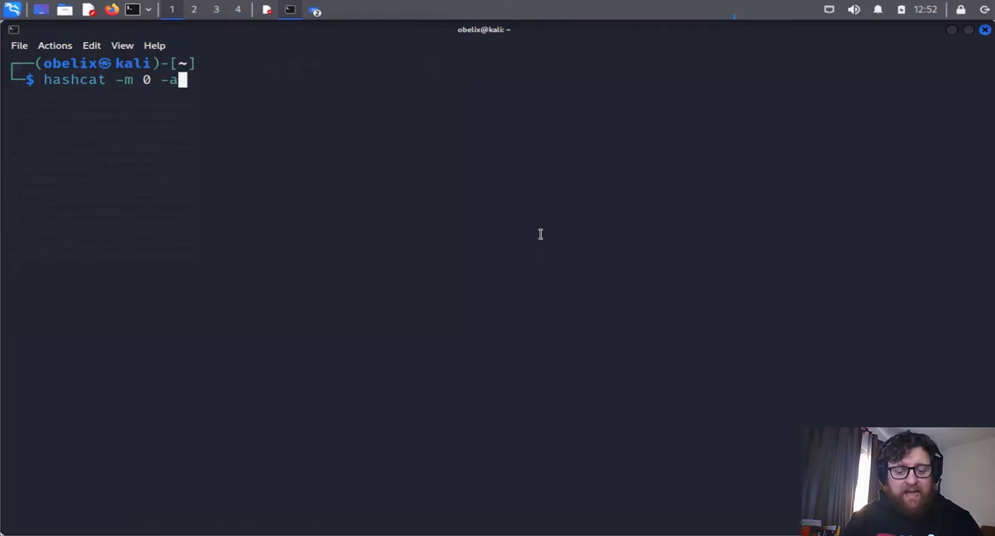
text(0)
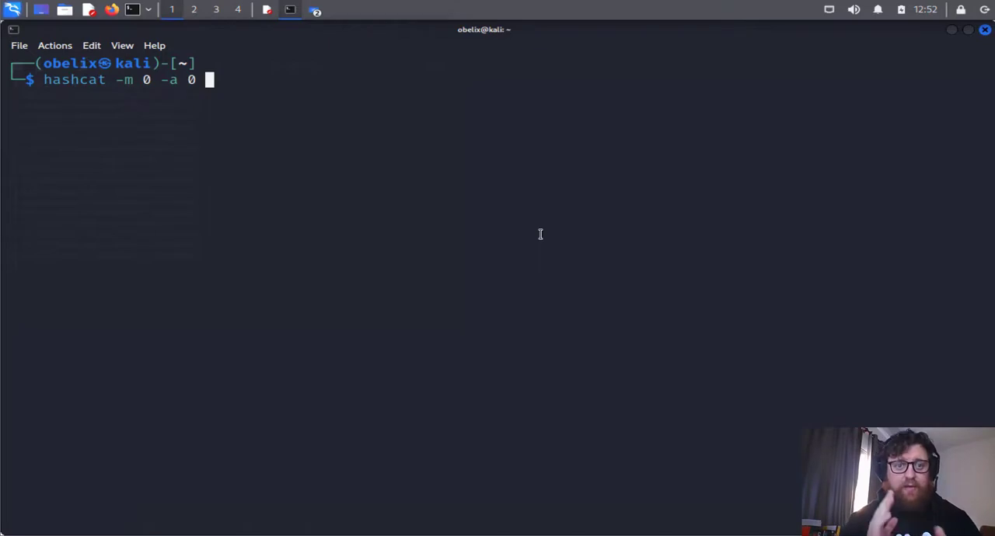
text(-)
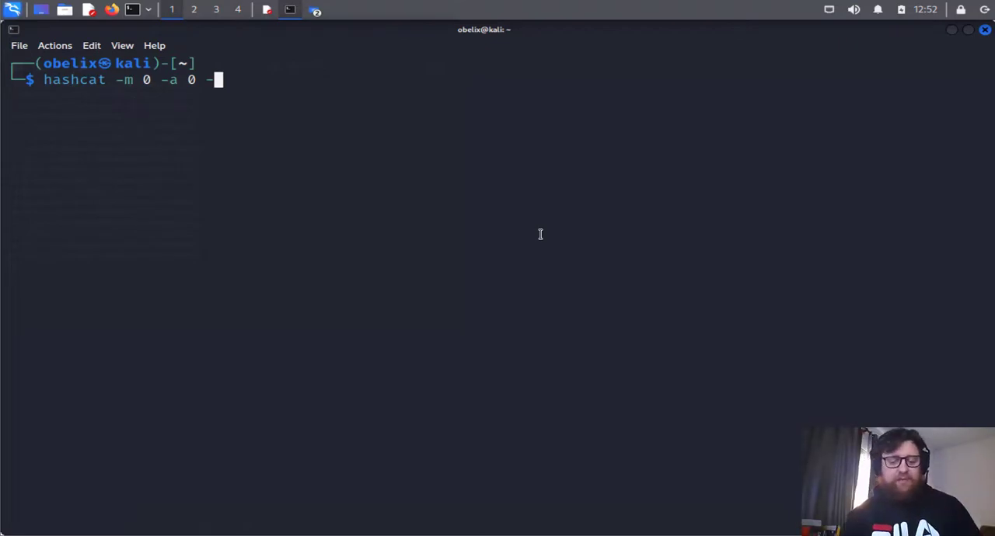
text(D)
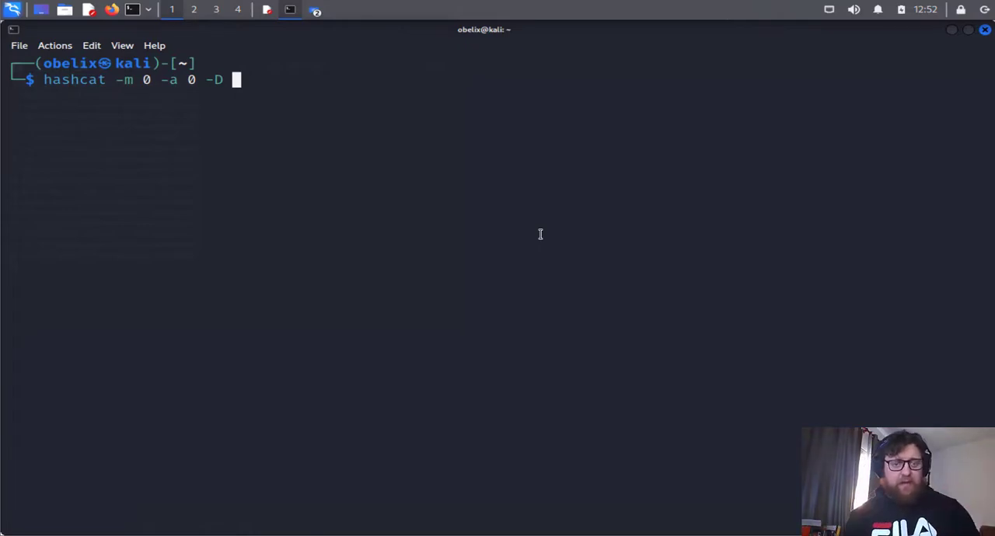
text(1)
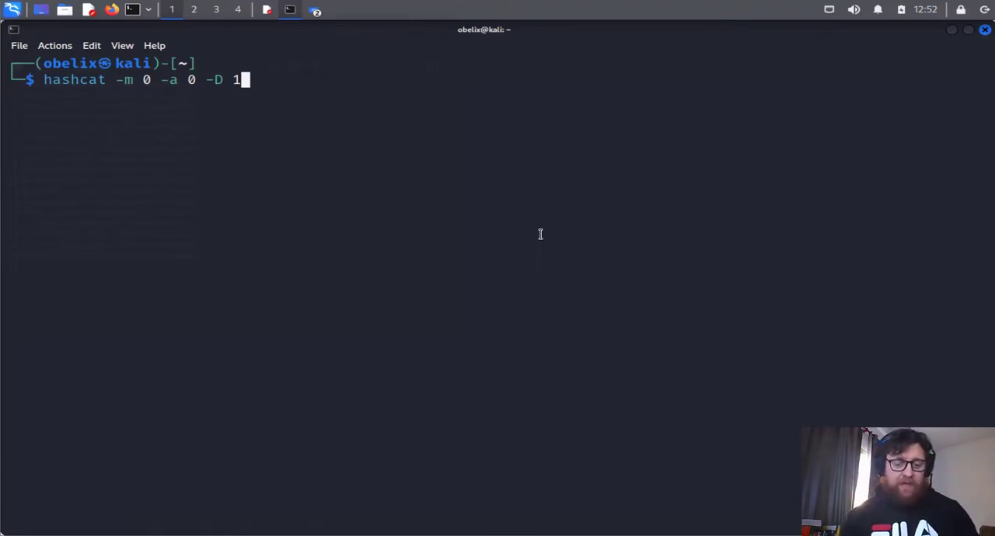
text(--)
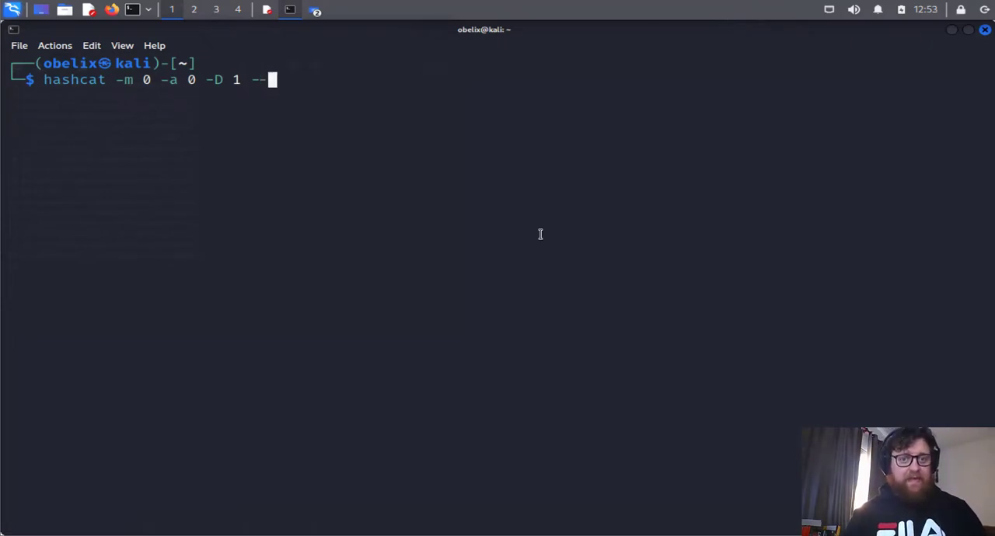
text(show)
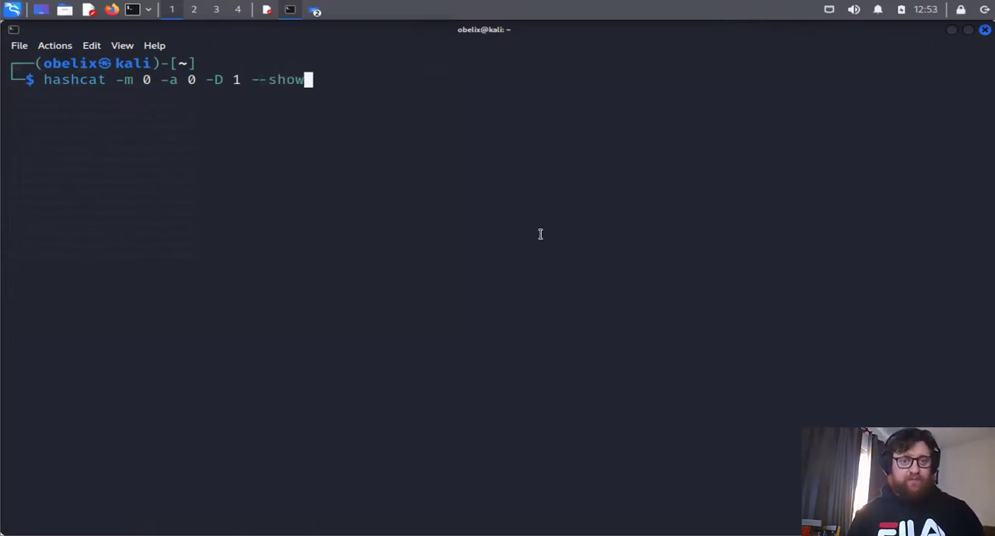
text(/)
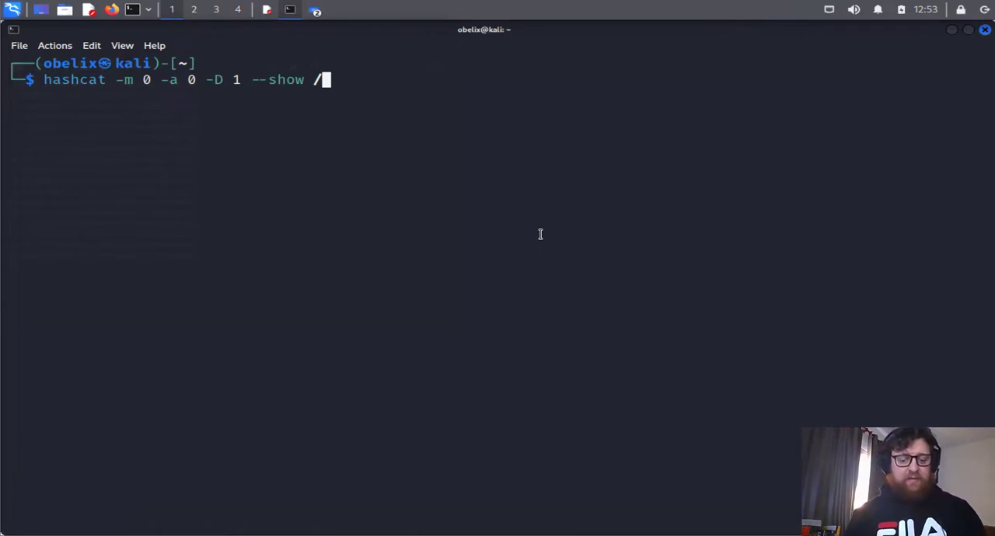
text(home/)
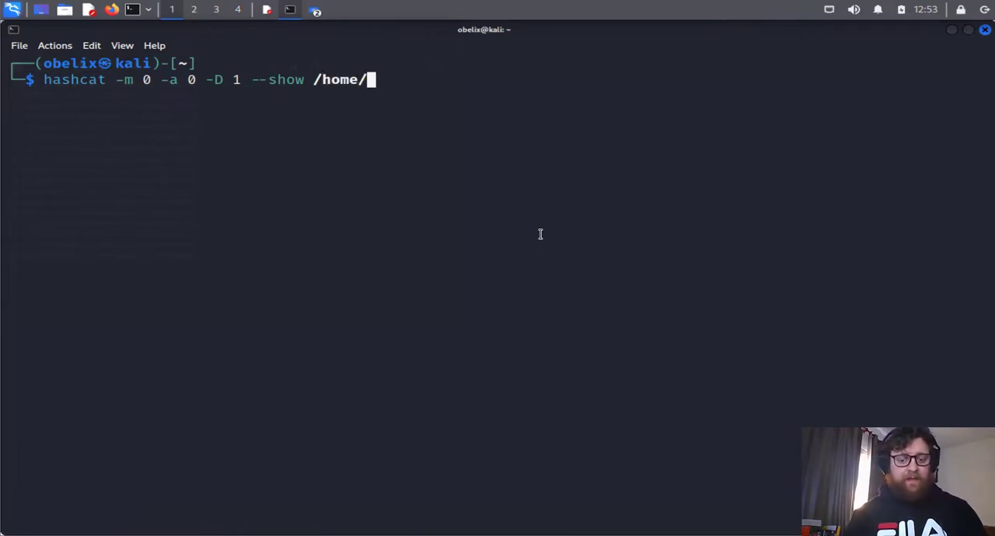
text(obelix)
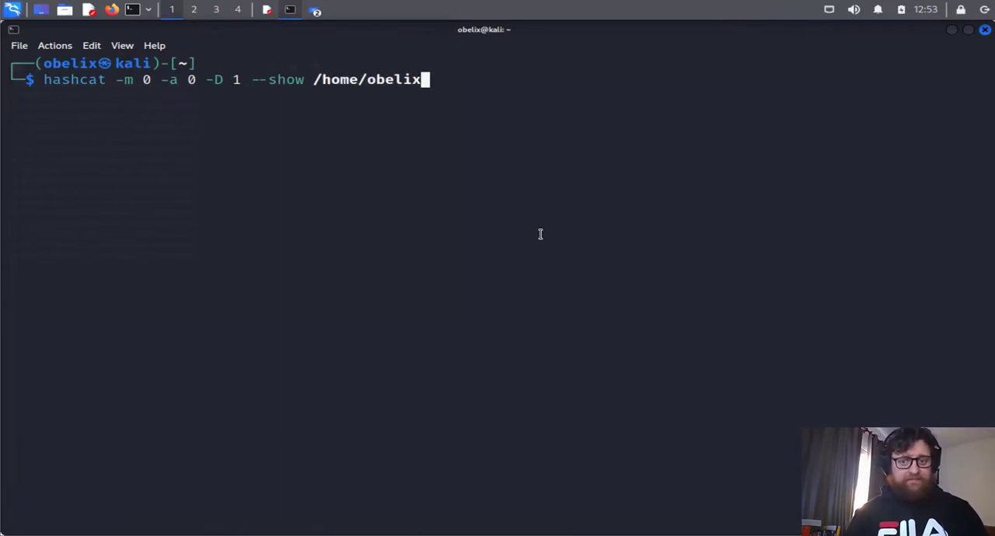
text(/Documents)
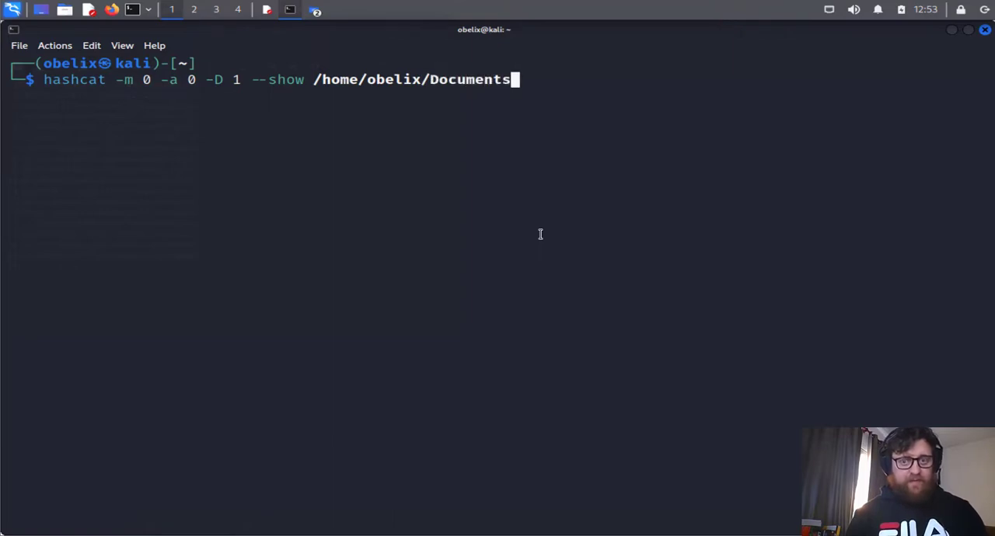
text(/has)
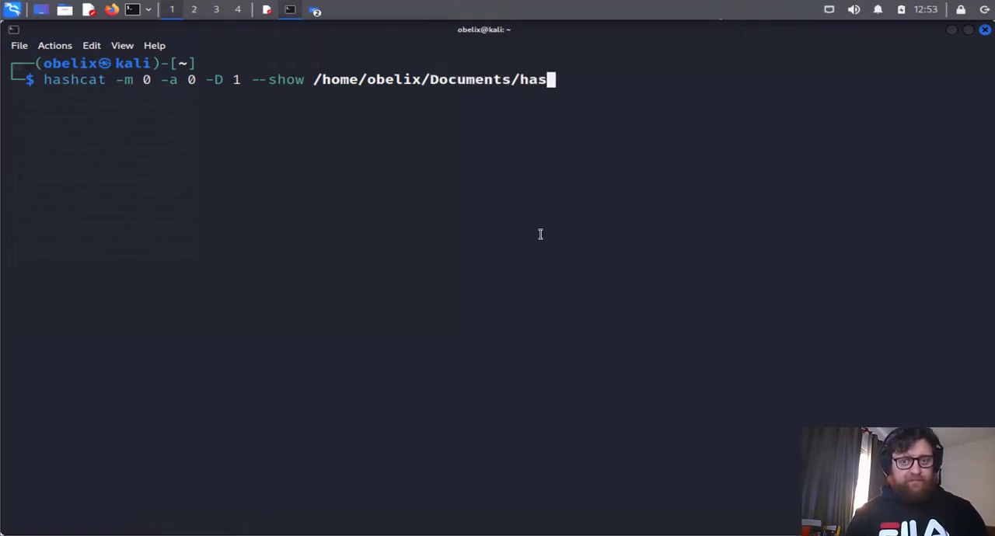
text(hes.t)
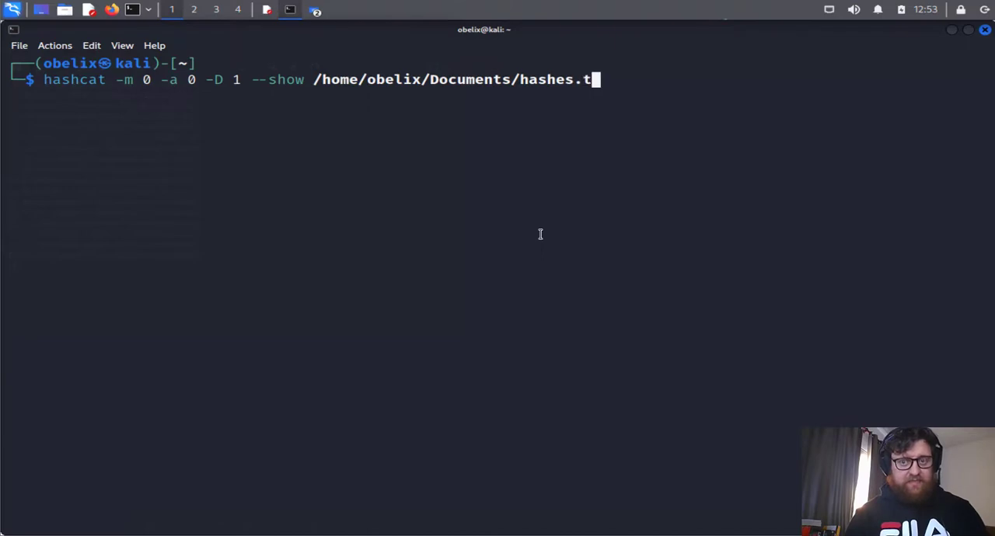
text(xt /)
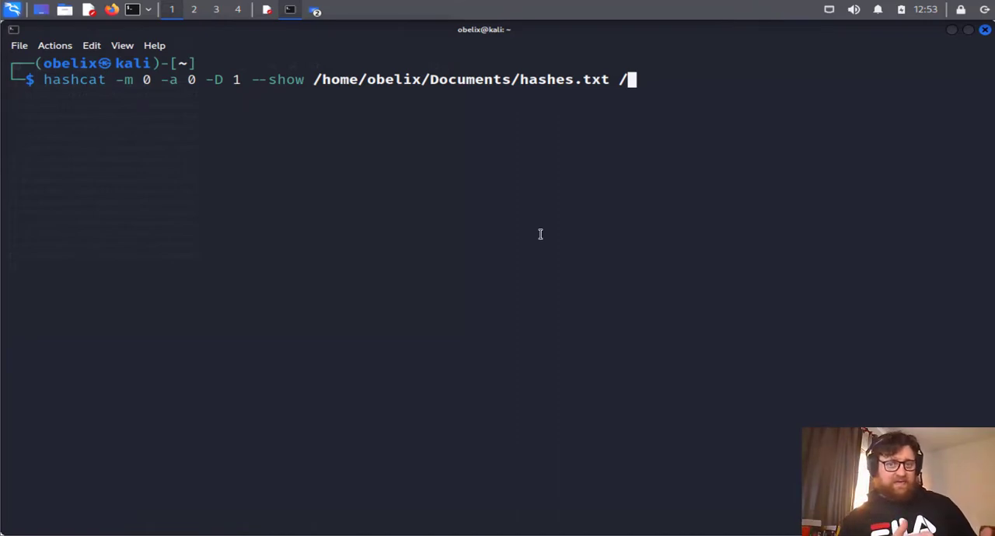
text(h)
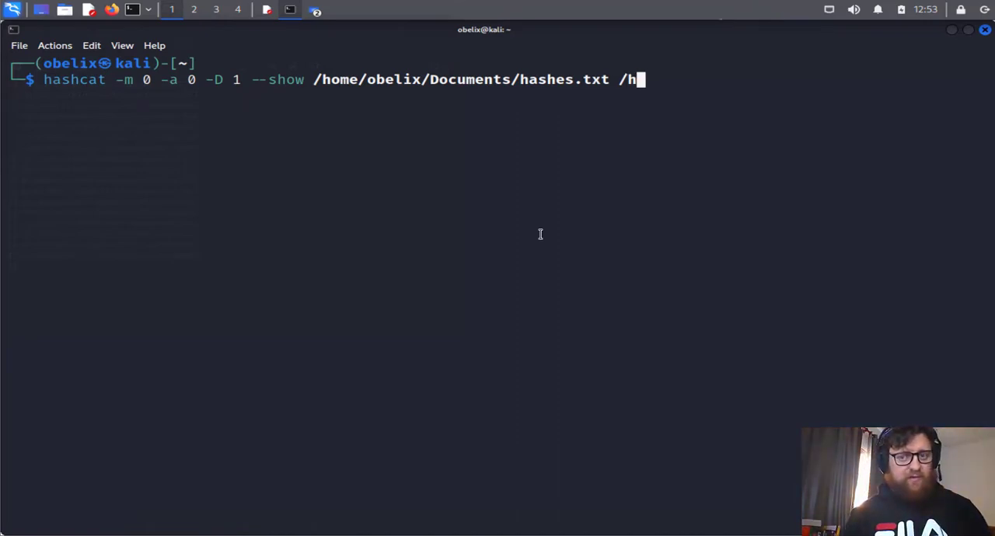
text(ome/)
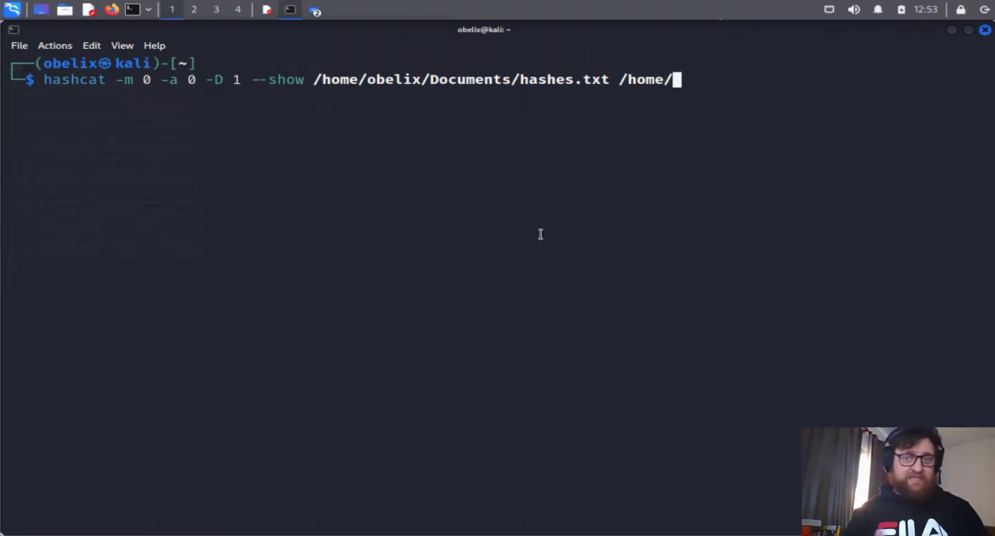
text(obelix.)
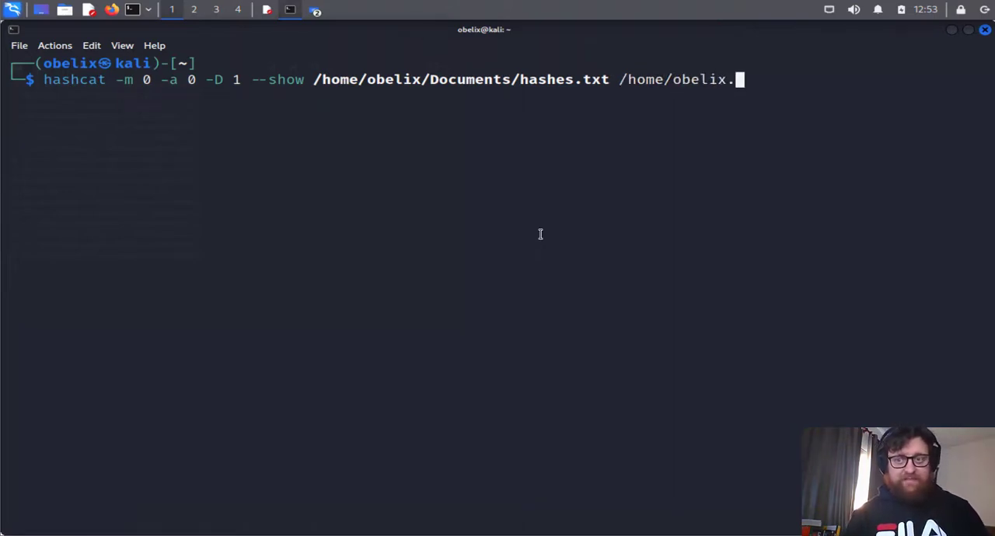
text(D)
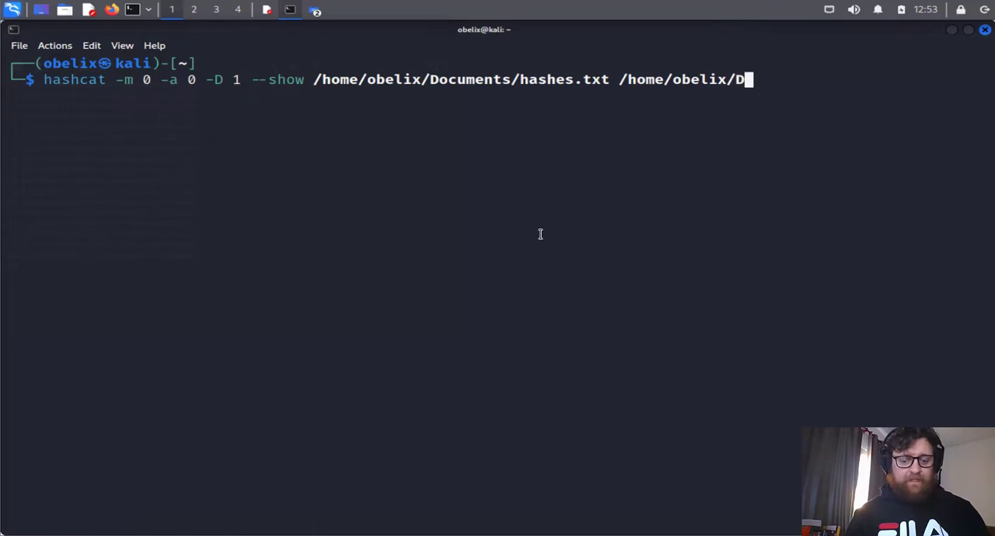
text(ocuments/)
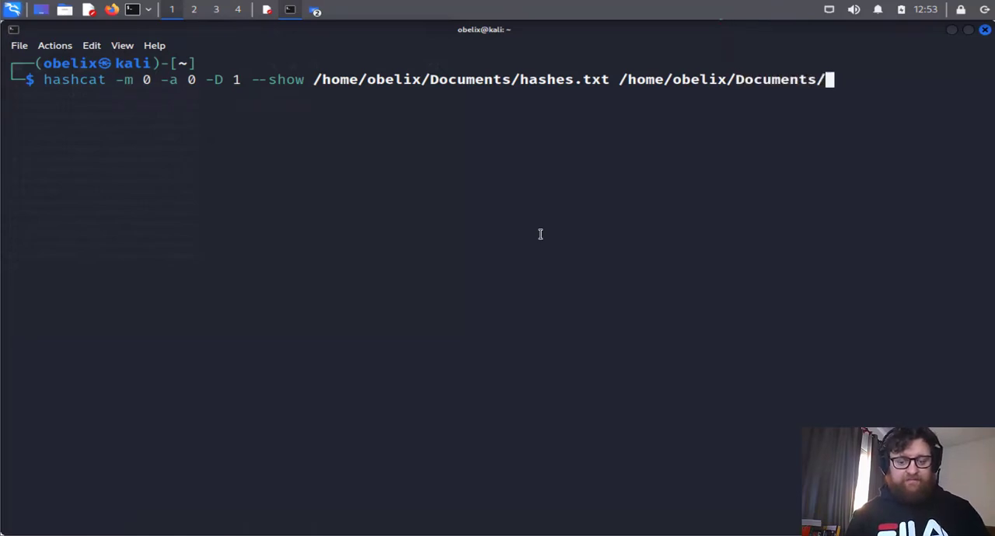
text(wordlist)
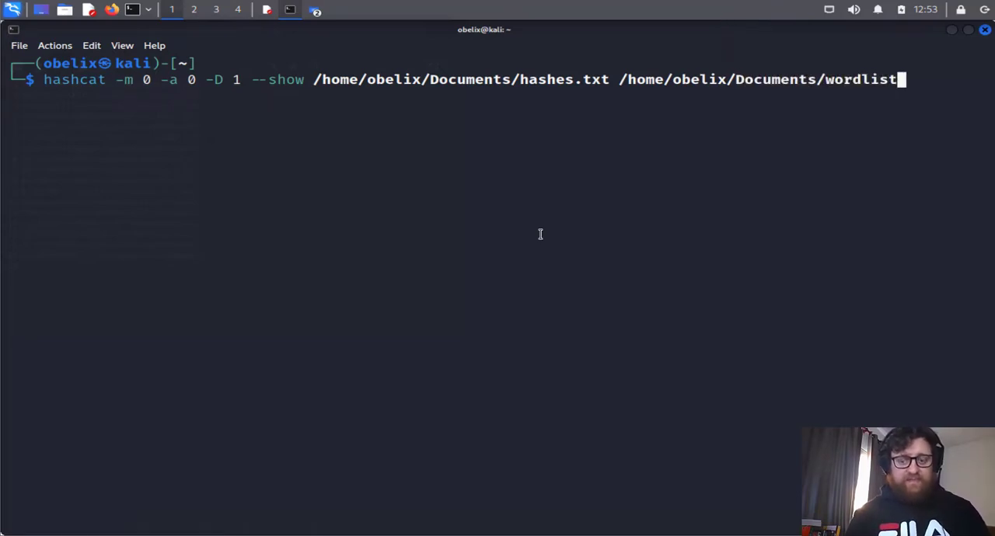
text(.txt)
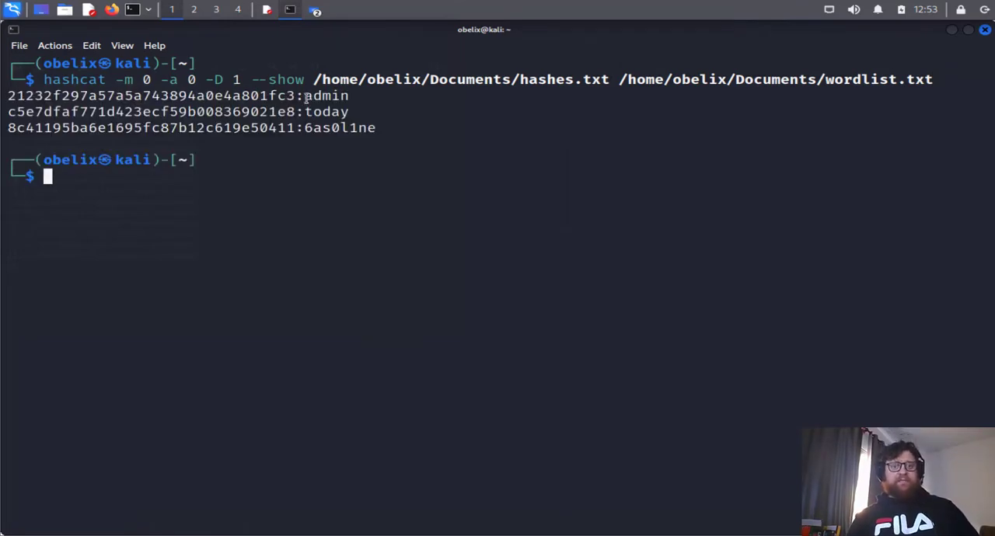
drag(304, 97, 357, 128)
text(hashcat -m 0 -a 0 /home/obelix/Documents/hashes.txt /home/obelix/Documents/wordlist.txt)
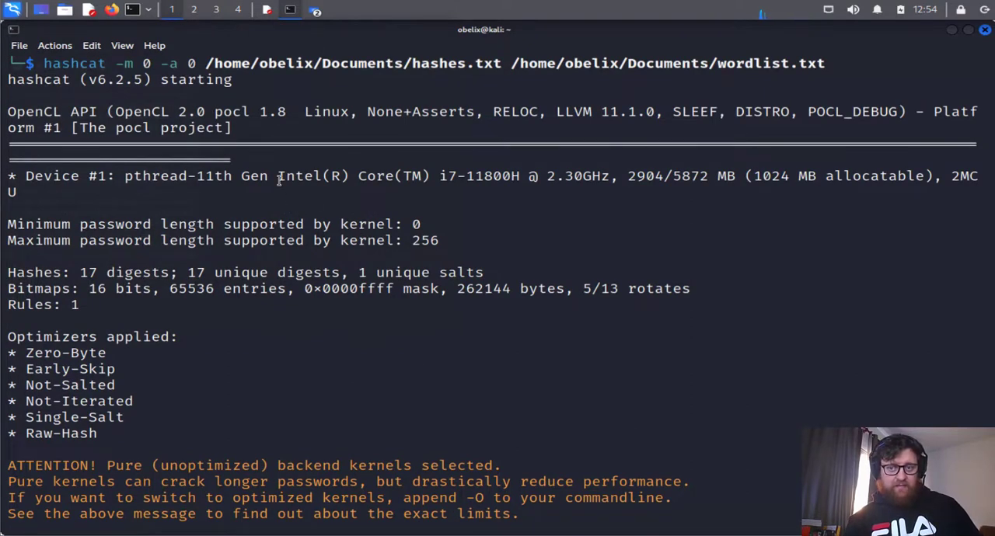
double_click(315, 175)
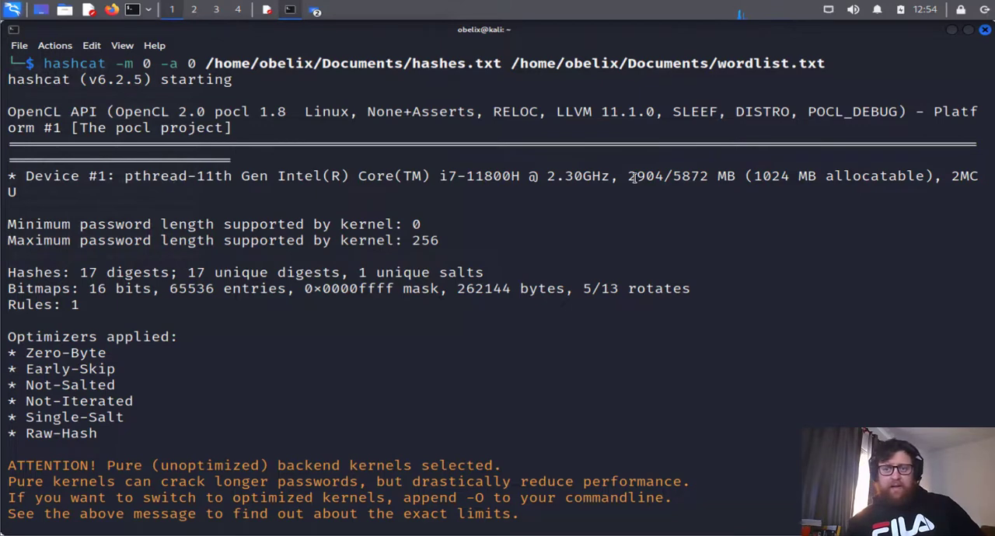
mouse_move(448, 268)
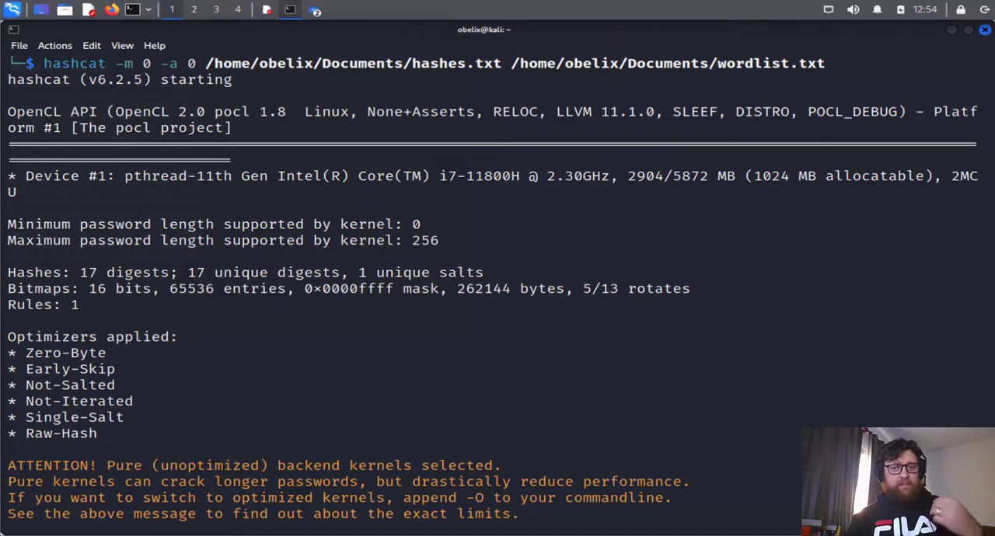
scroll(down, 3)
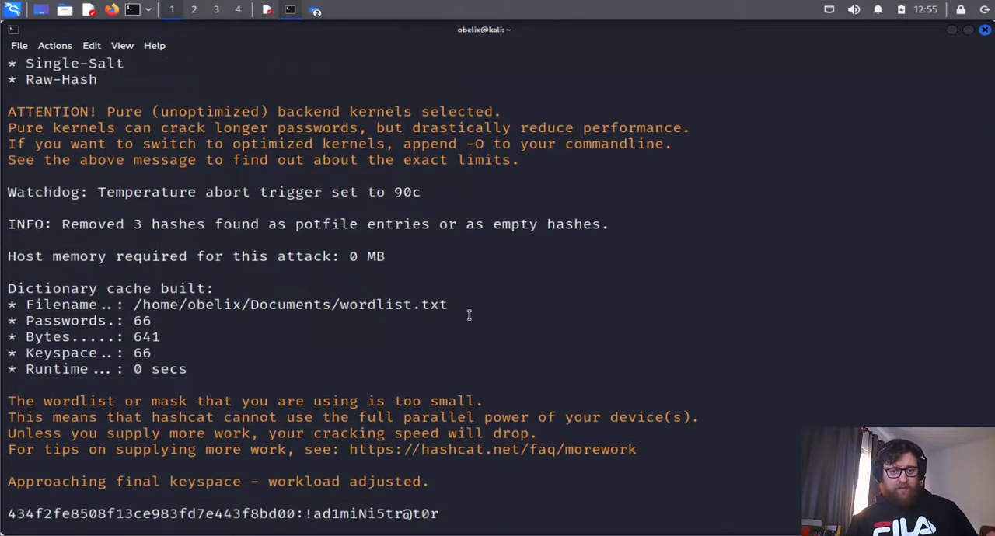
mouse_move(469, 315)
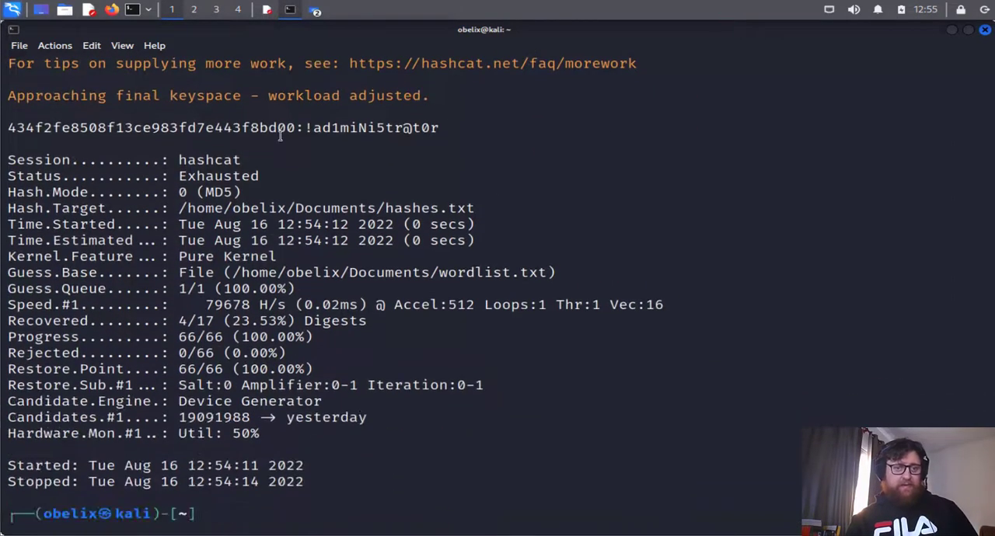
drag(203, 128, 439, 127)
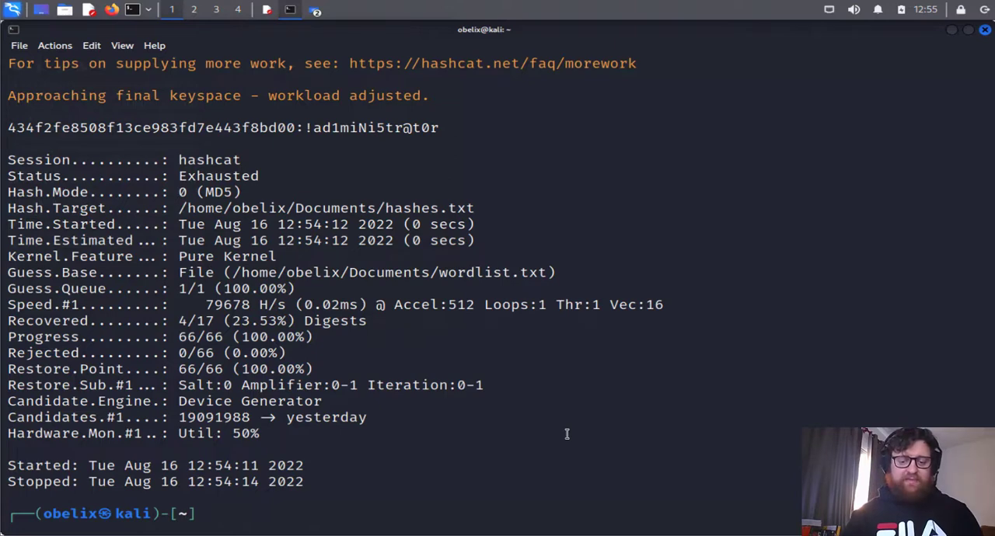
Step: Re-run the mode 0 command on hashes.txt and wordlist with --show, revealing all four cracked passwords
text(hashcat -m 0 -a 0 /home/obelix/Documents/hashes.txt /home/obelix/Documents/wordlist.txt)
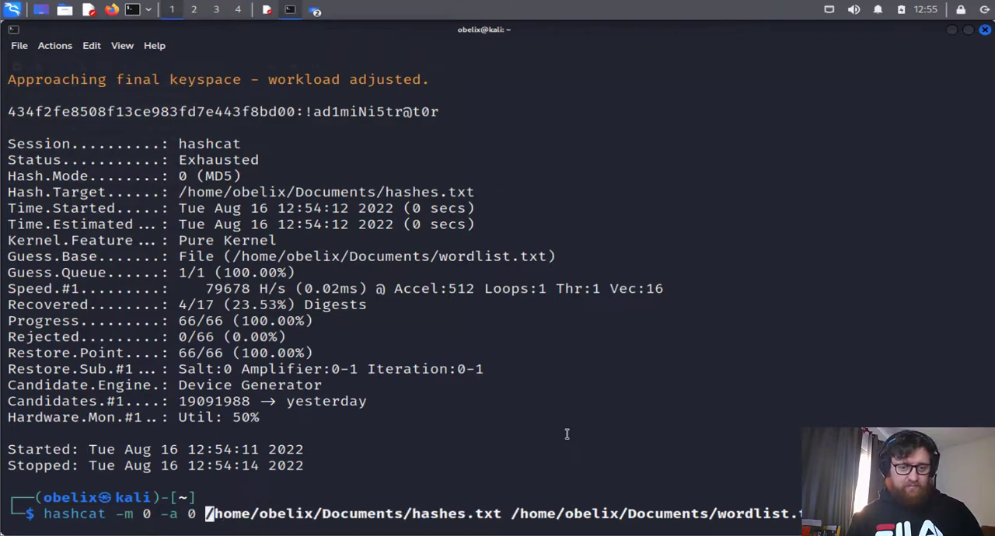
text(--show)
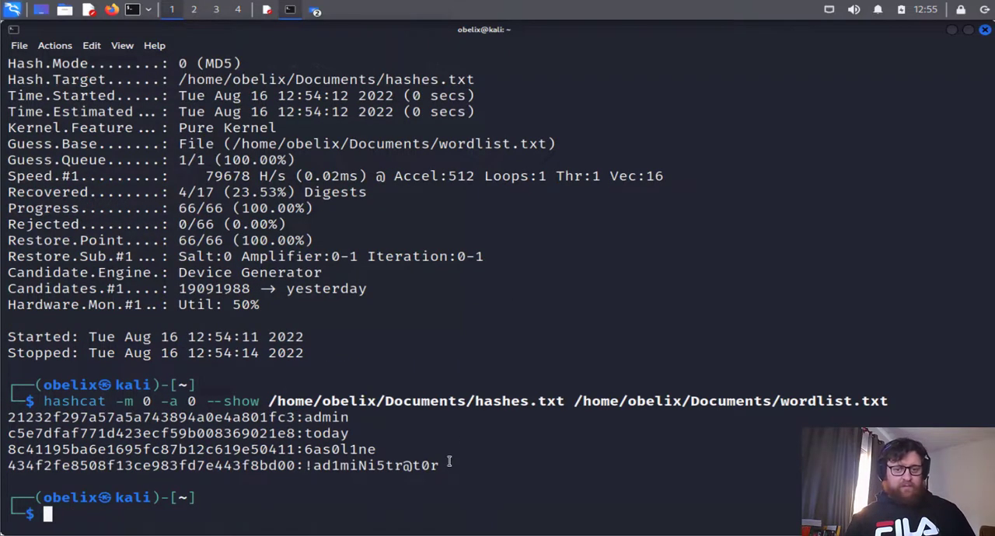
drag(7, 416, 439, 466)
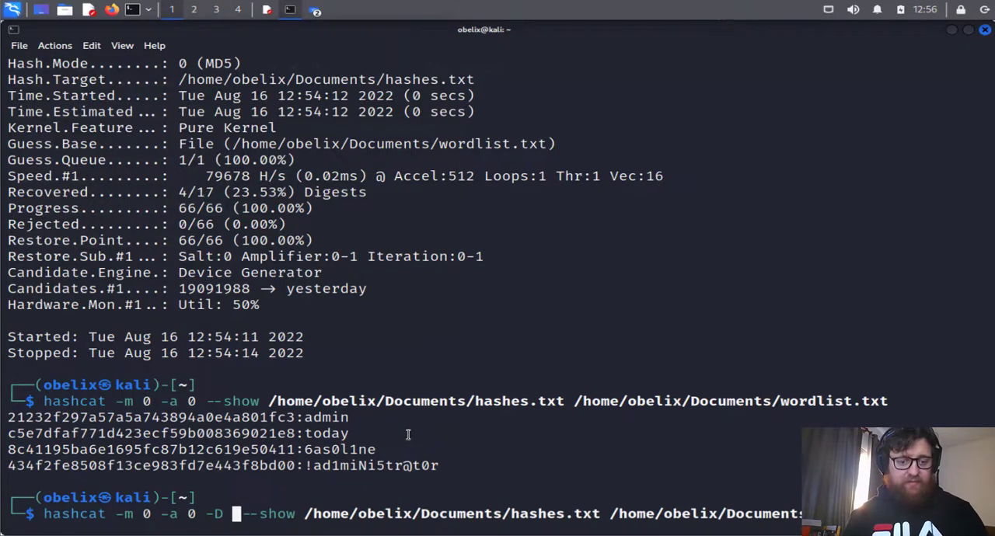
Step: Rerun the attack with -D 2, which fails with a "No devices found/left" error
text(2)
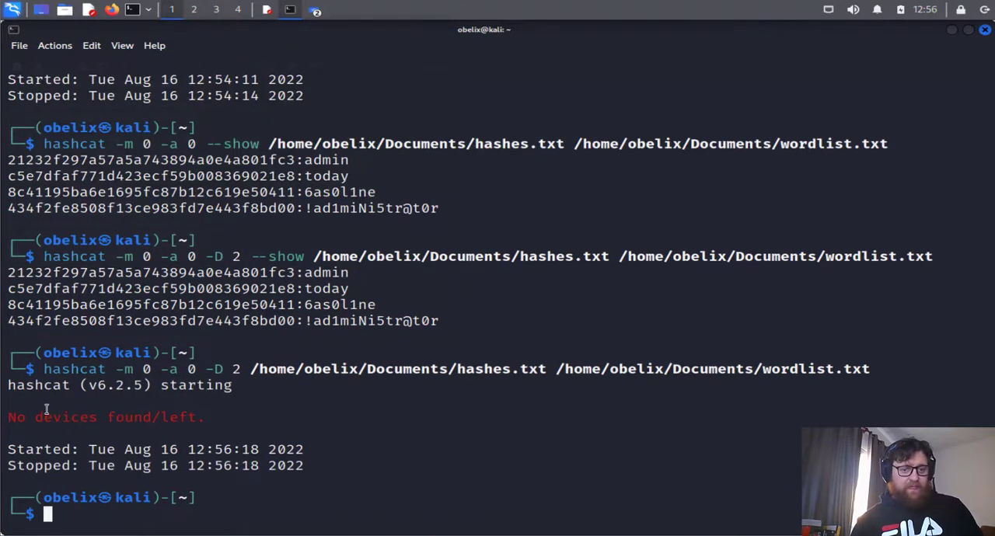
drag(7, 416, 210, 417)
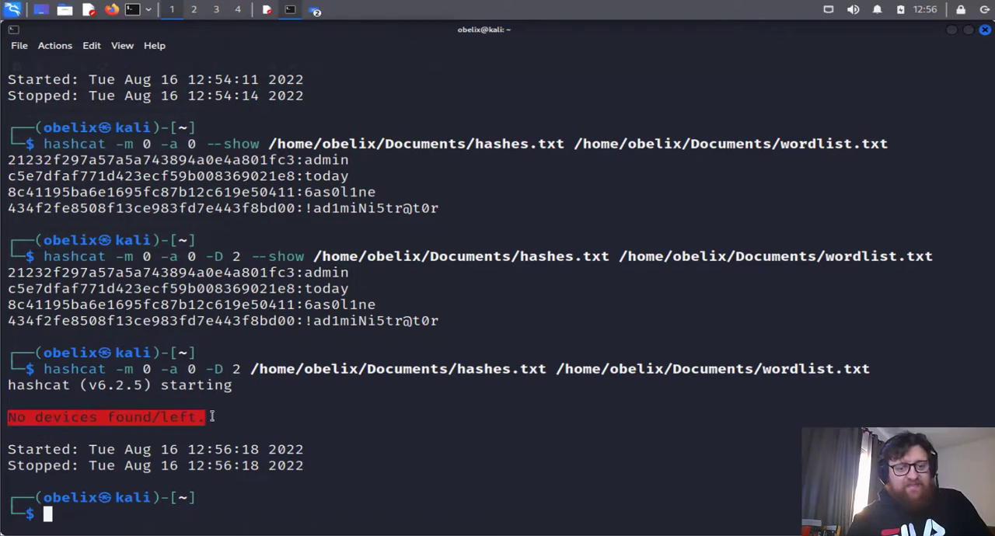